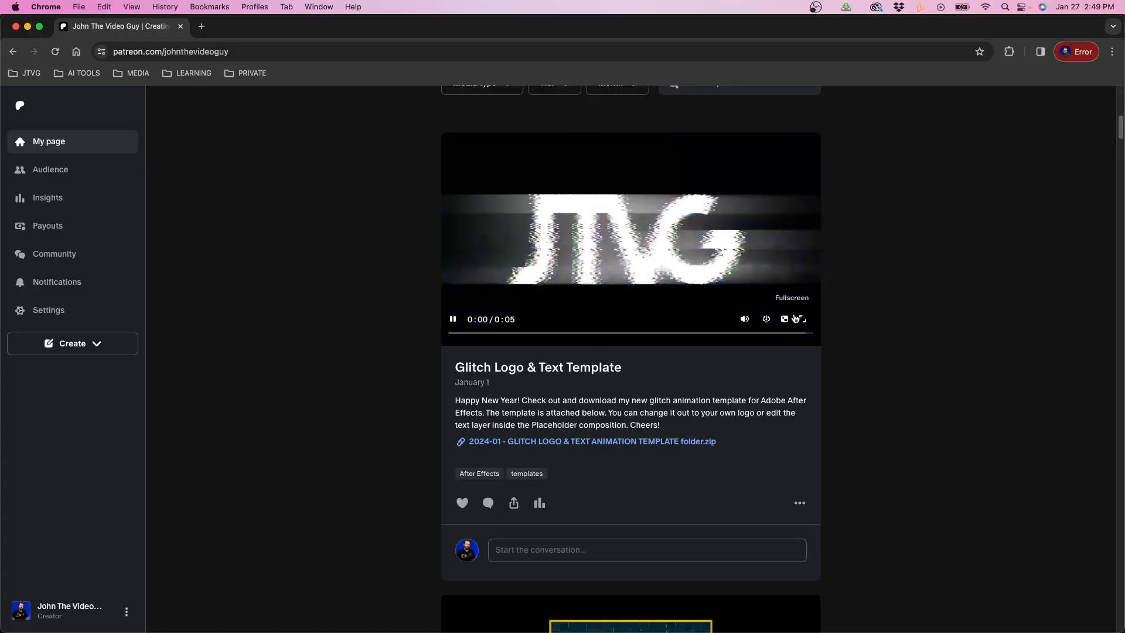
Create the LOGO SWEEP TRANSITION comp from the HD 1920x1080 29.97 fps preset, five seconds long.
scroll(down, 3)
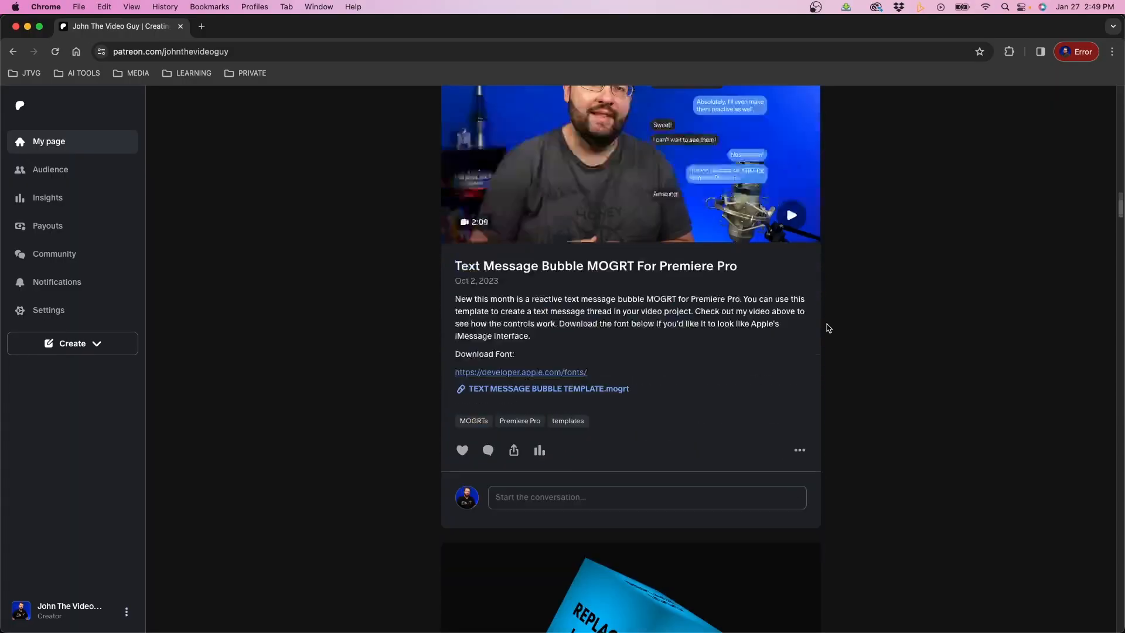
scroll(down, 3)
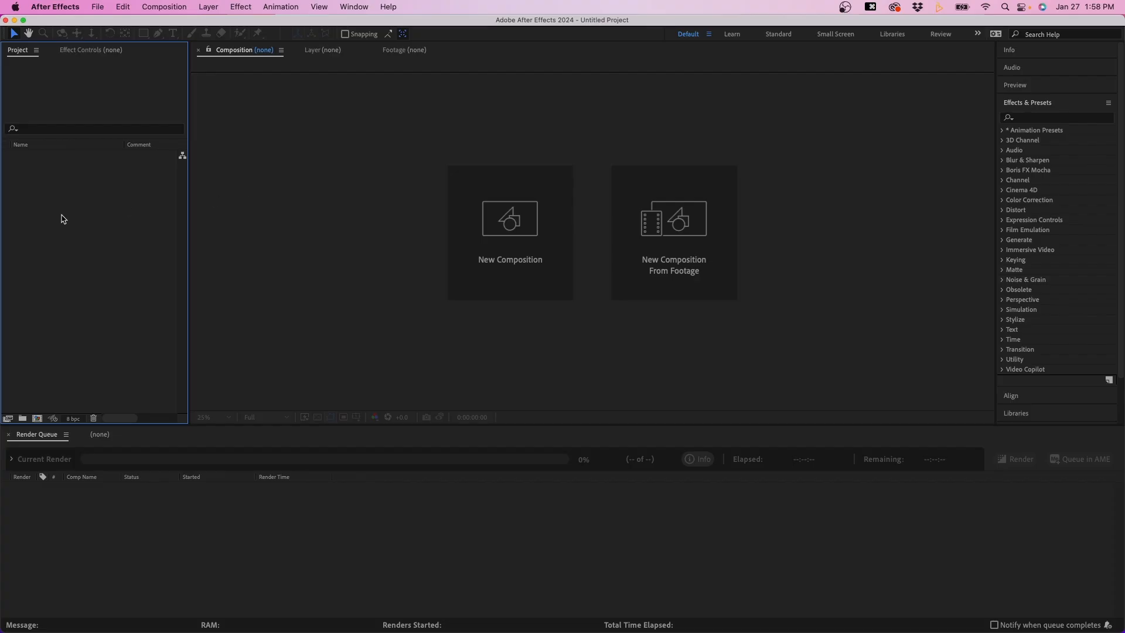
click(164, 6)
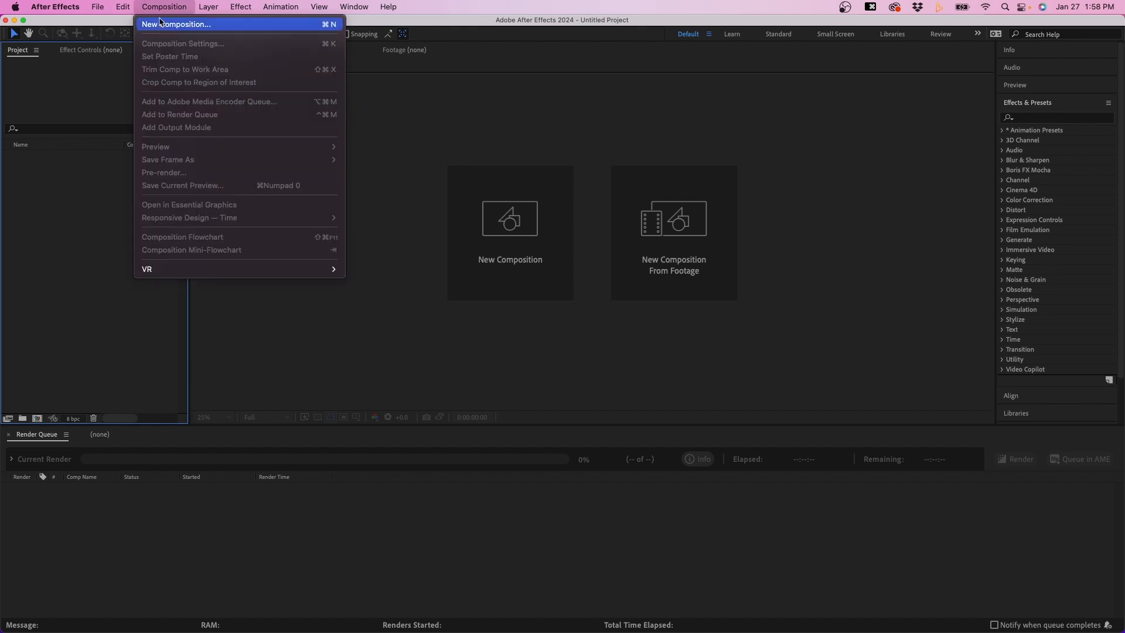
click(176, 23)
text(LOGO SWEEP TRANSITION)
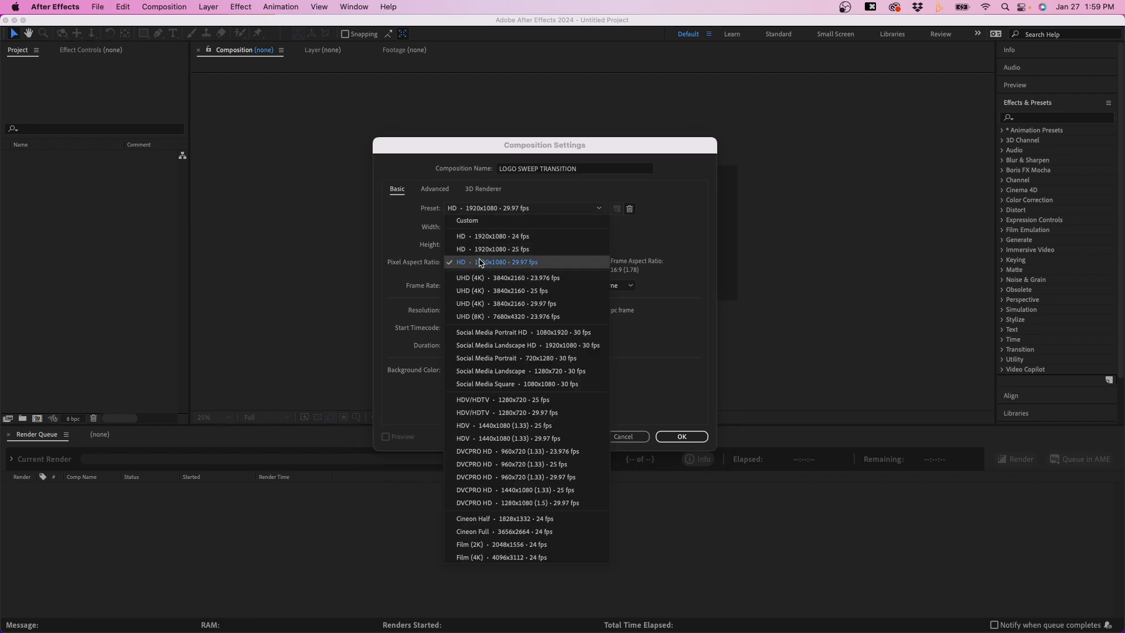
click(505, 261)
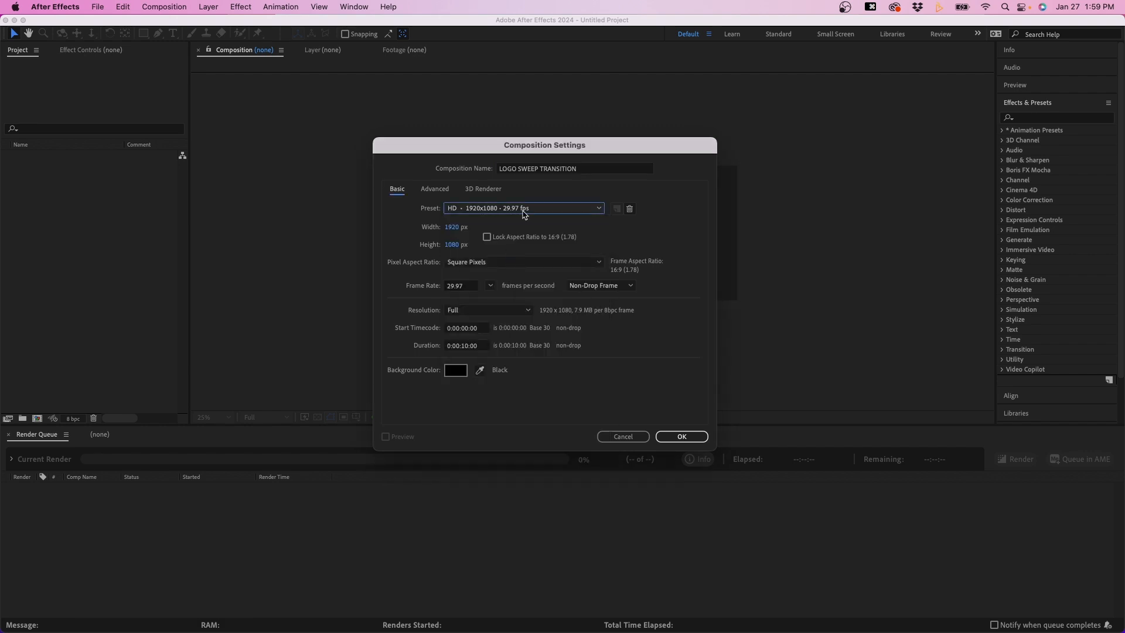
mouse_move(463, 346)
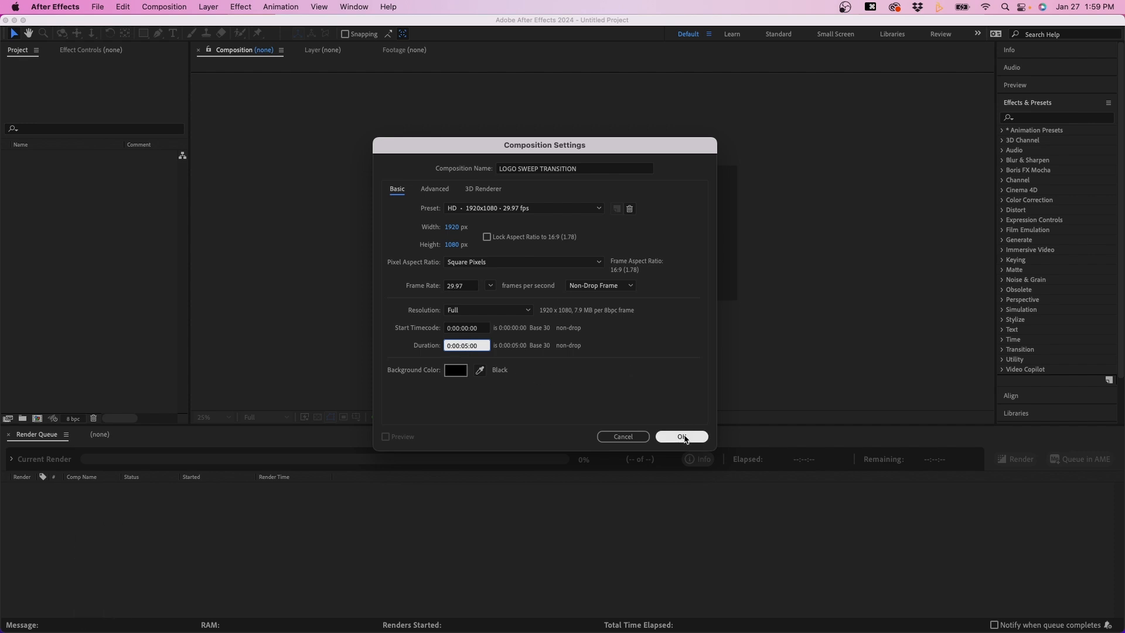
click(680, 435)
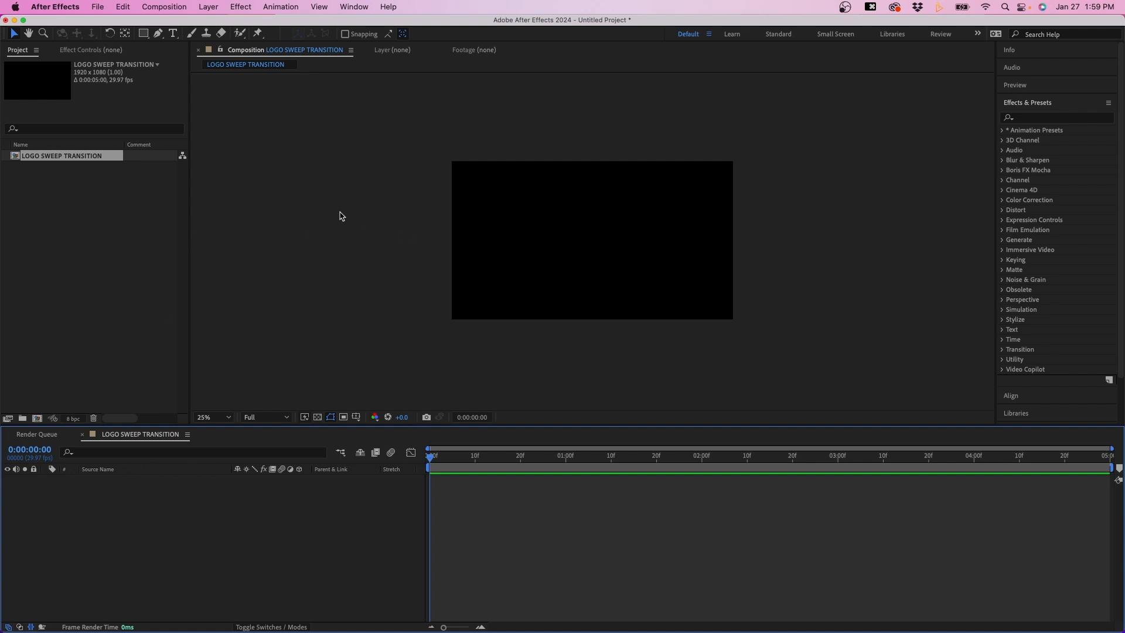
mouse_move(63, 236)
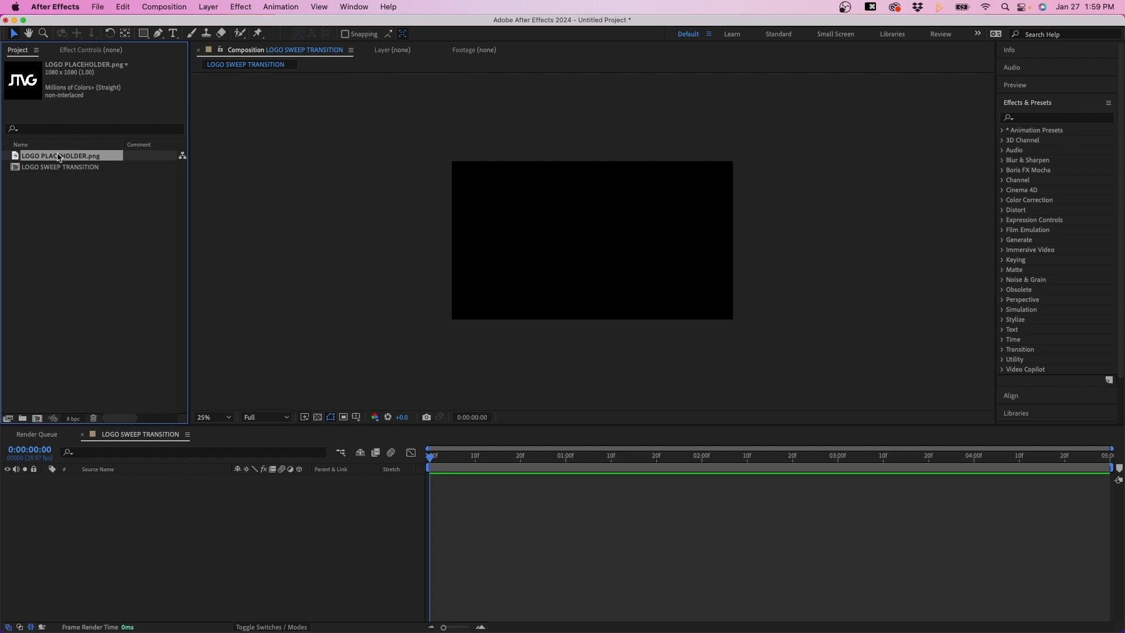
mouse_move(92, 201)
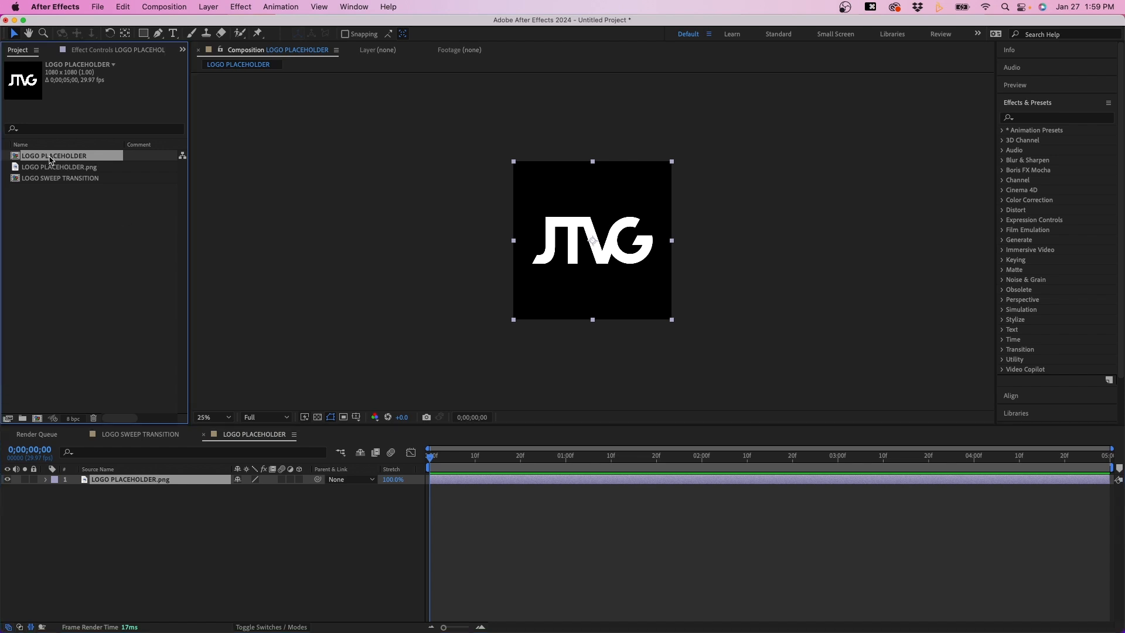
Check the LOGO PLACEHOLDER comp and logo image details, then finish renaming the comp.
click(61, 167)
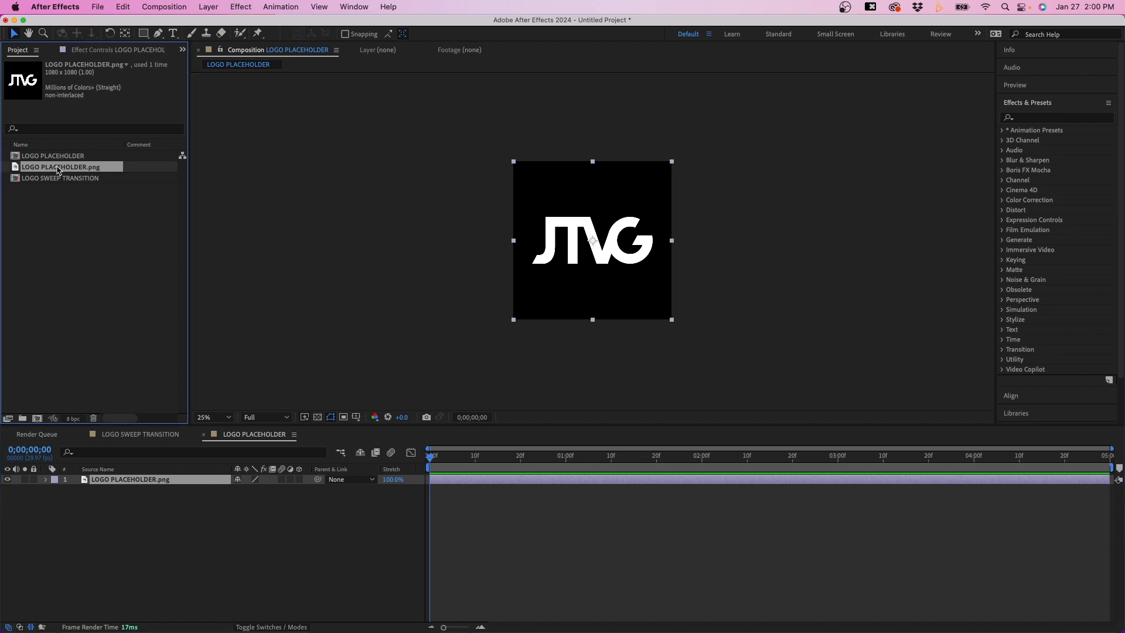
click(53, 155)
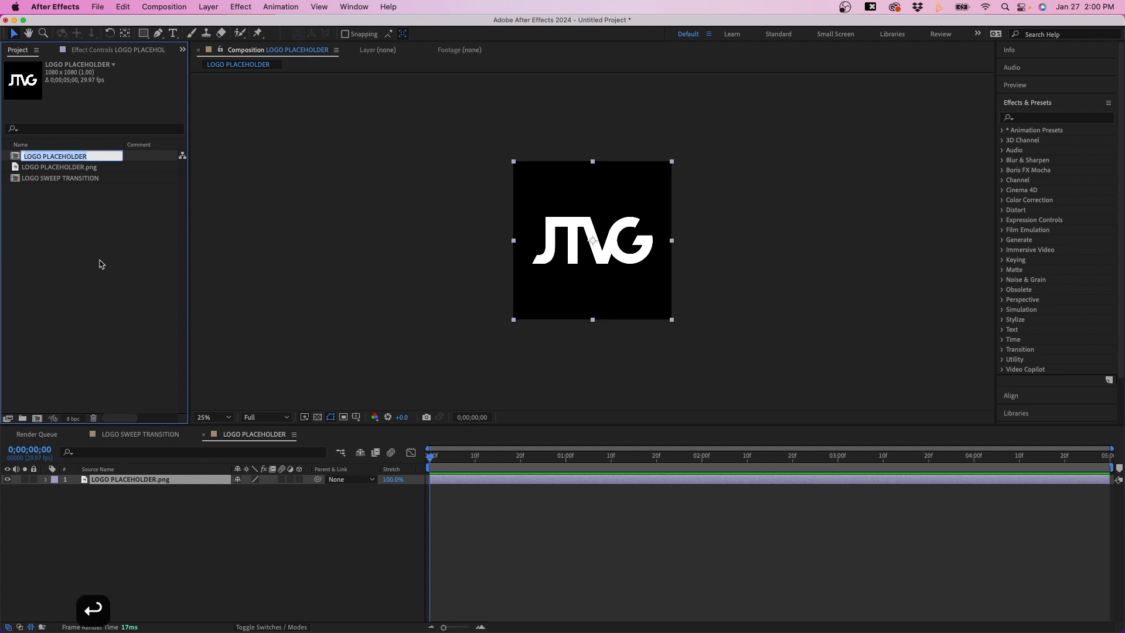
click(230, 537)
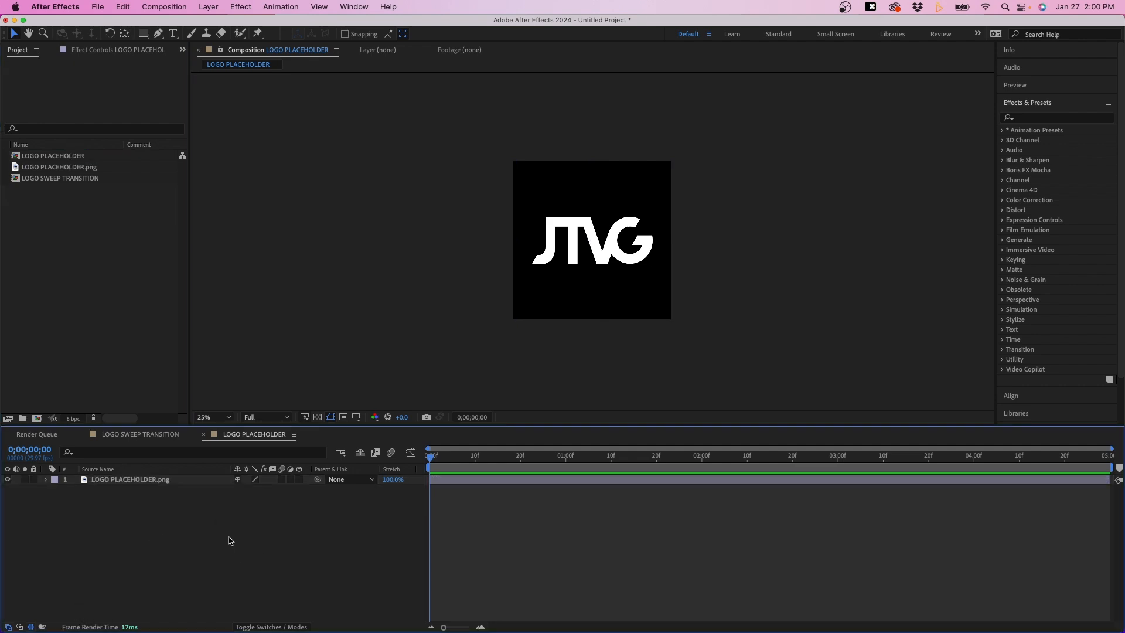
mouse_move(449, 511)
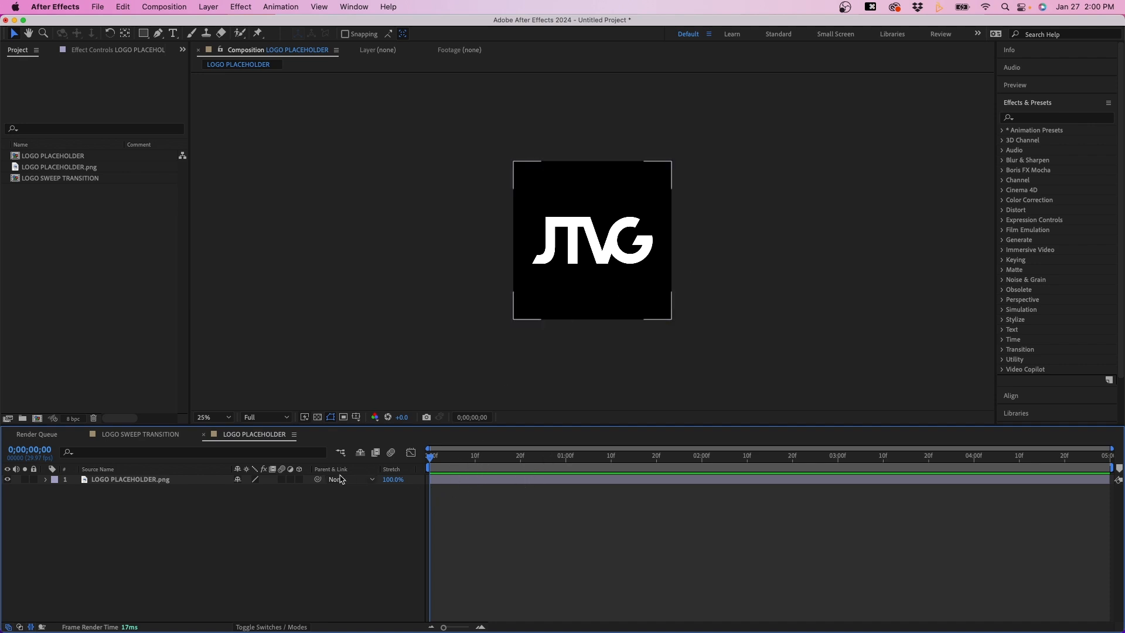
Keyframe the logo layer's Scale: 0% at start, 100% at 15 frames, 0% at one second.
click(130, 480)
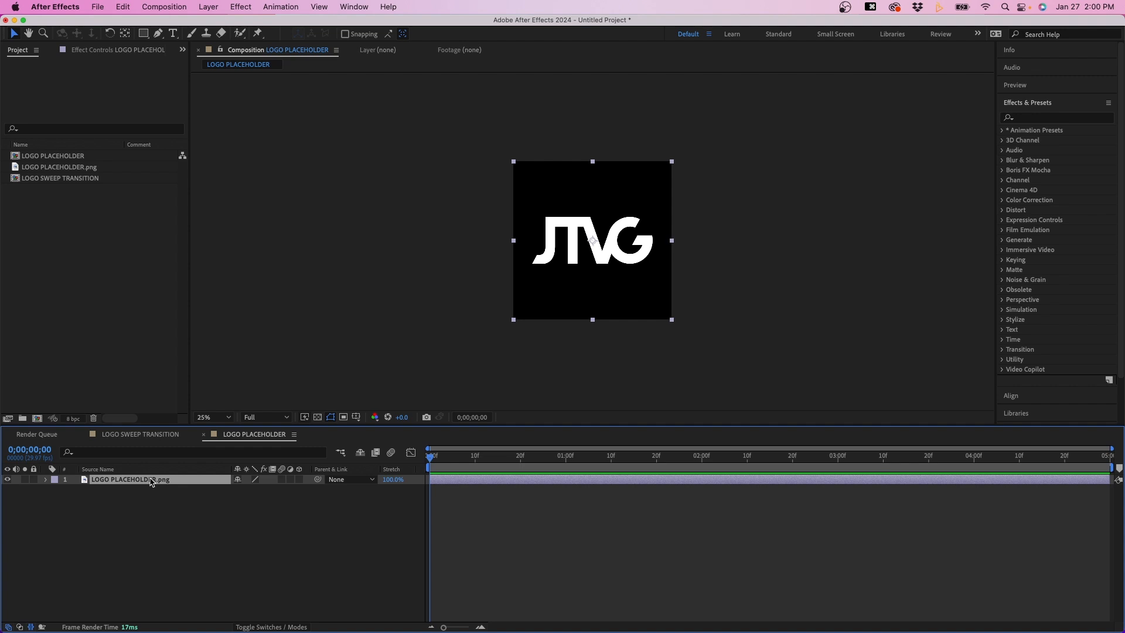
key(s)
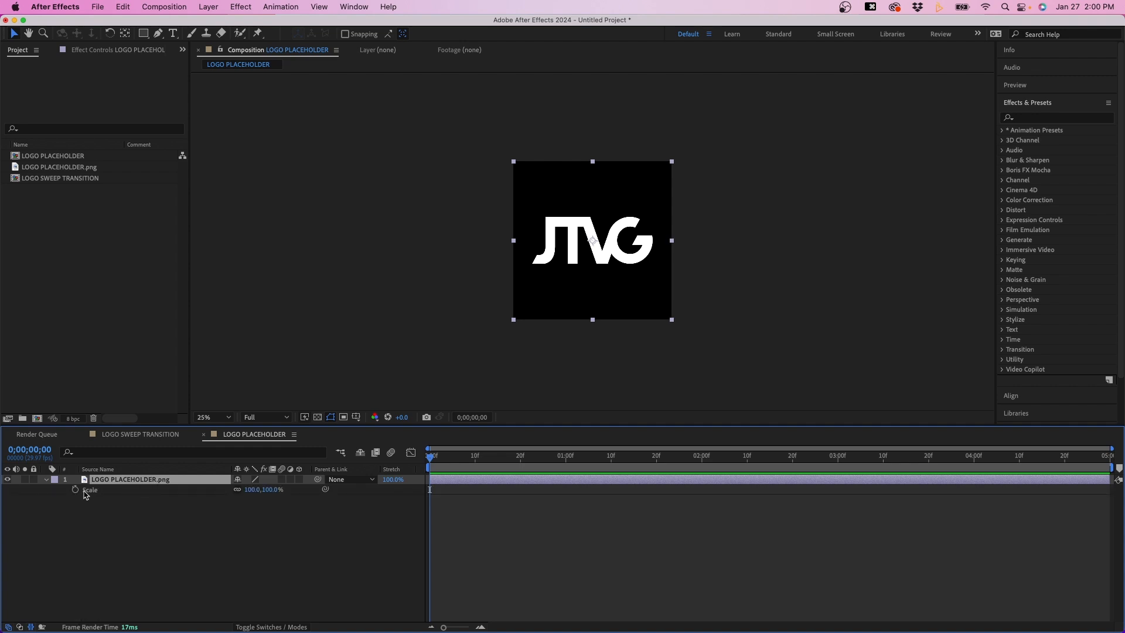
click(76, 489)
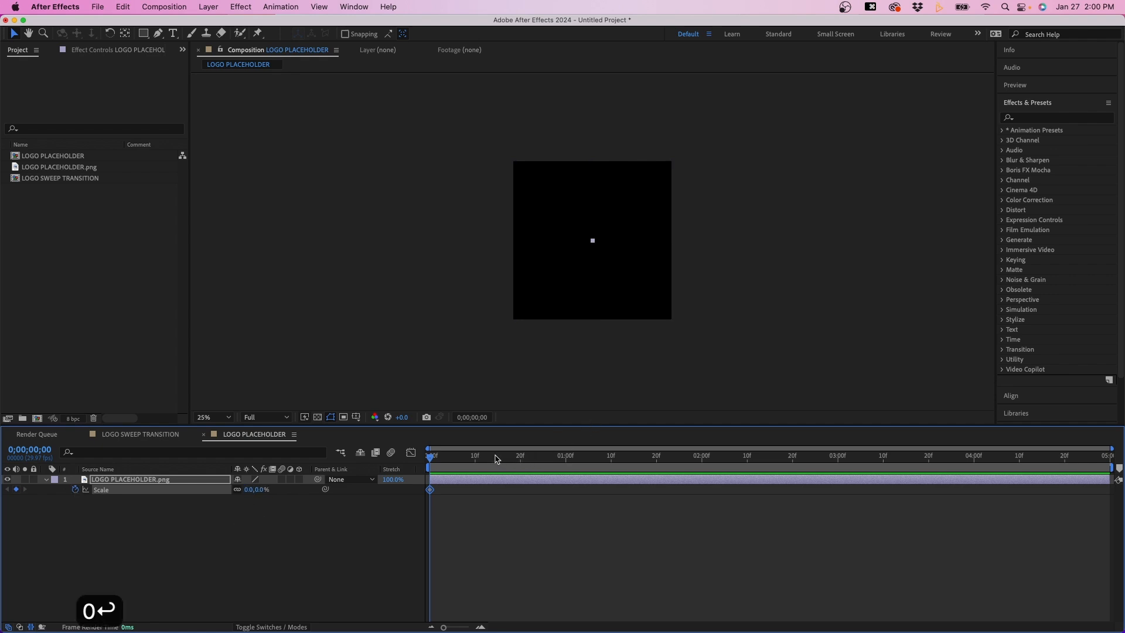
click(497, 456)
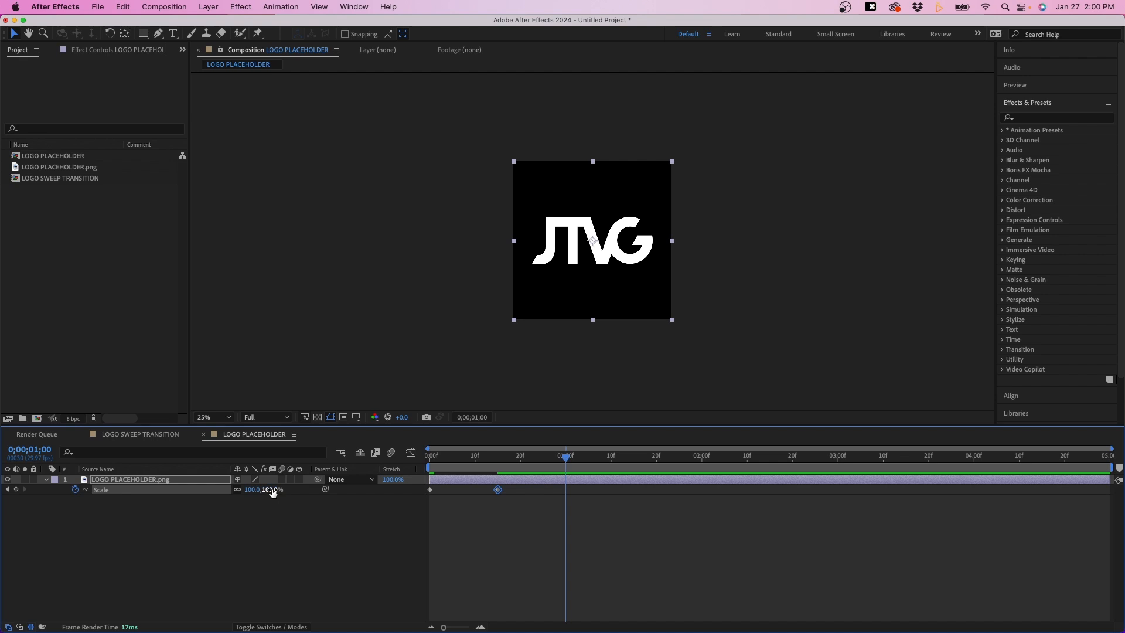
click(430, 454)
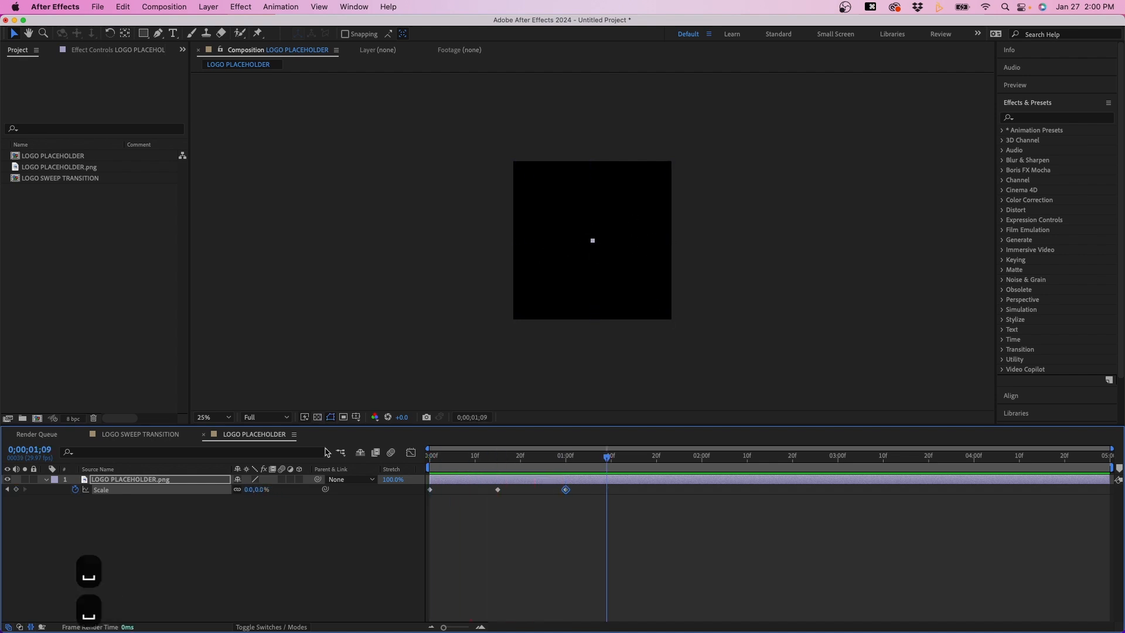
mouse_move(662, 231)
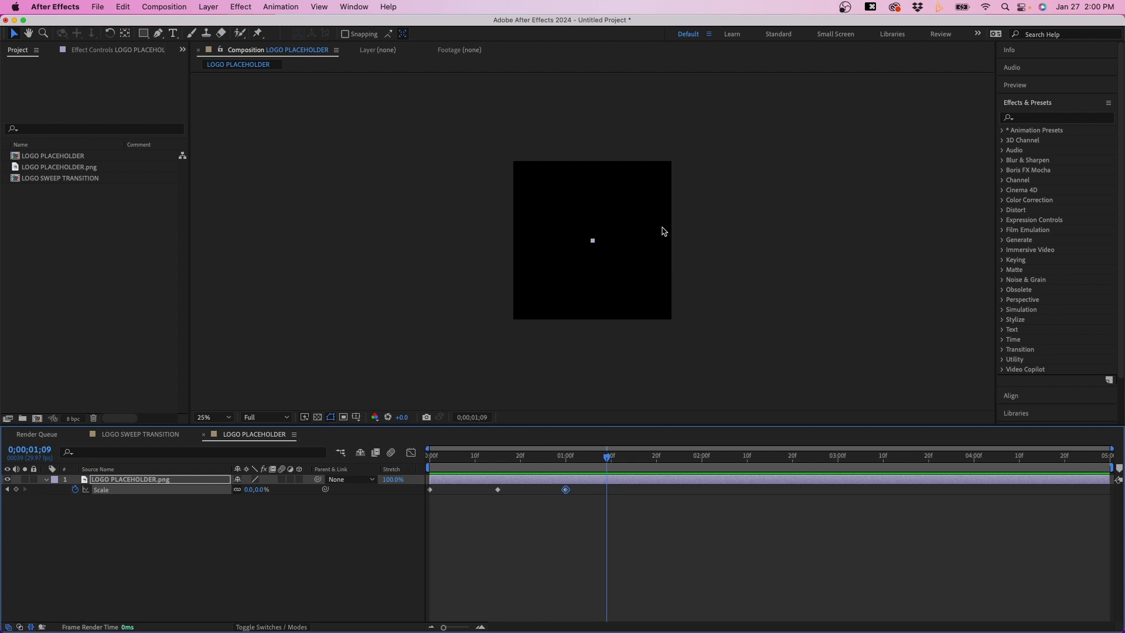
mouse_move(594, 259)
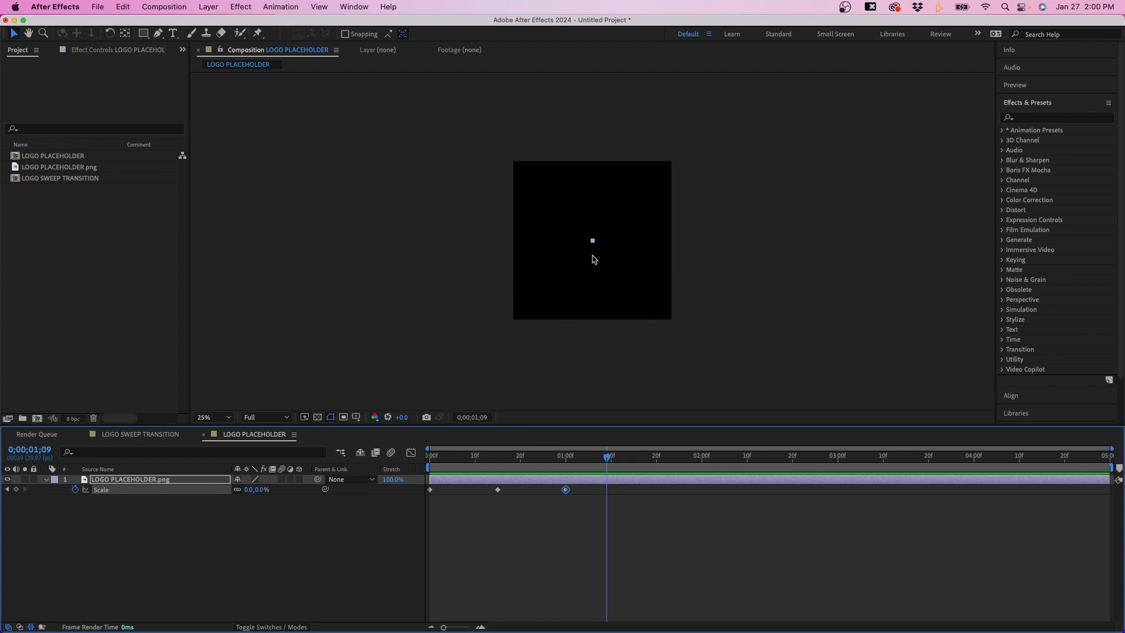
mouse_move(523, 457)
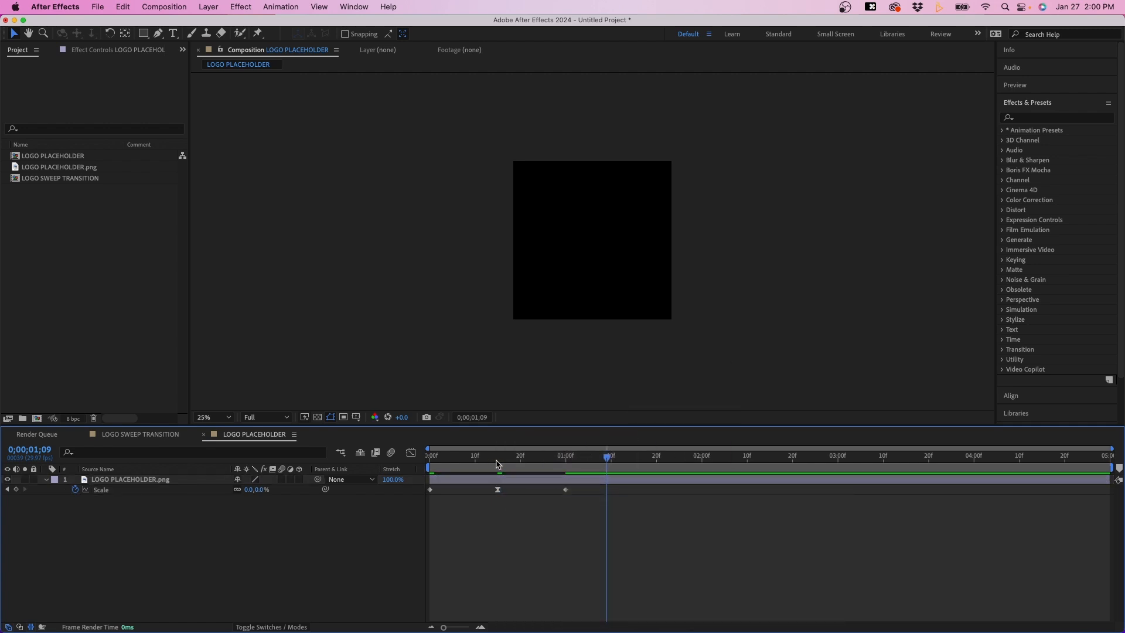
mouse_move(500, 510)
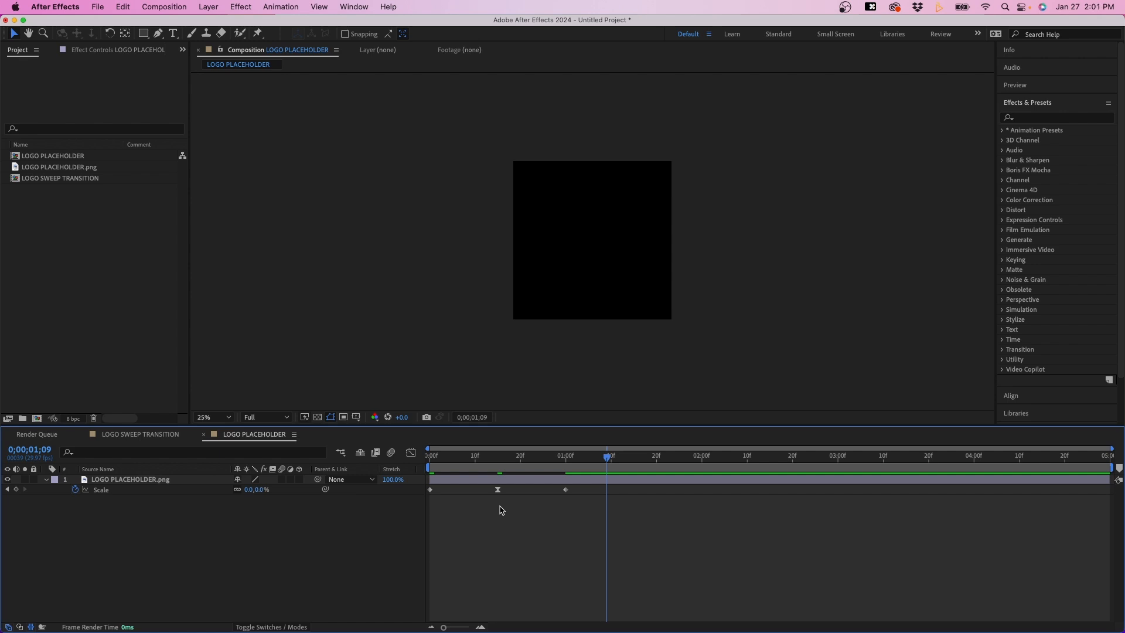
mouse_move(456, 511)
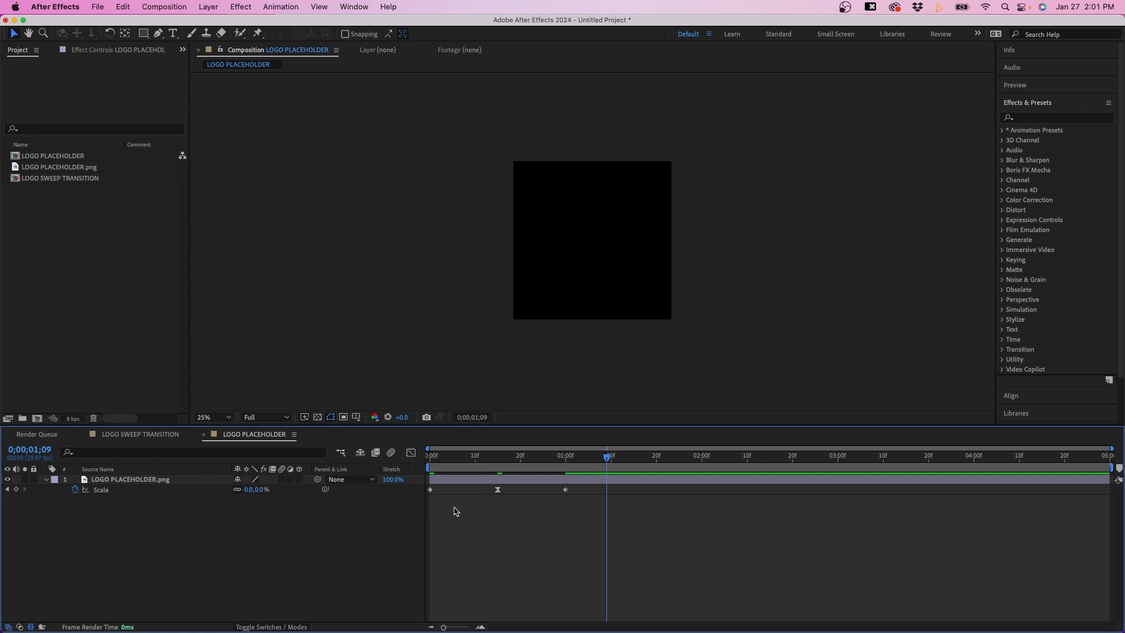
Reshape the logo's Scale curve in the Graph Editor, then return to the keyframe view.
click(411, 453)
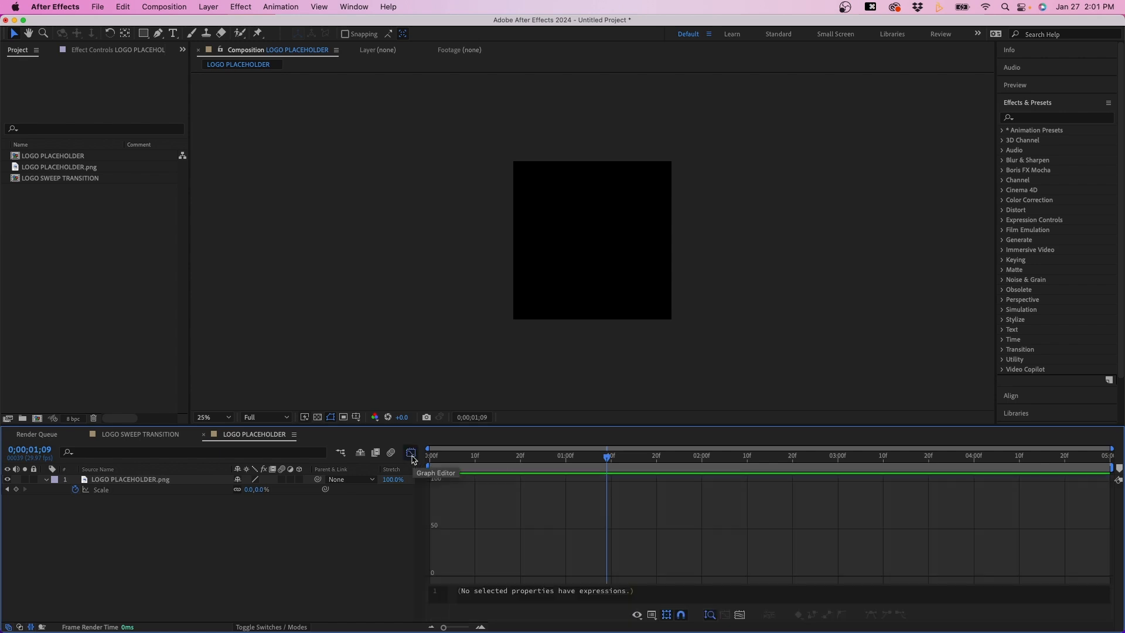
click(410, 453)
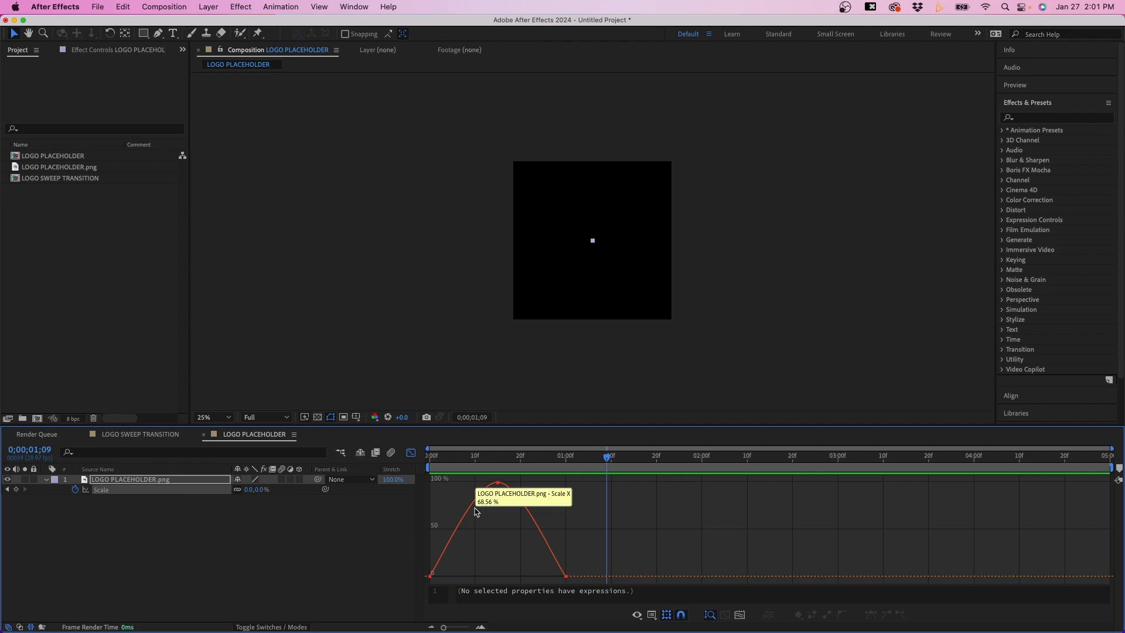
mouse_move(501, 514)
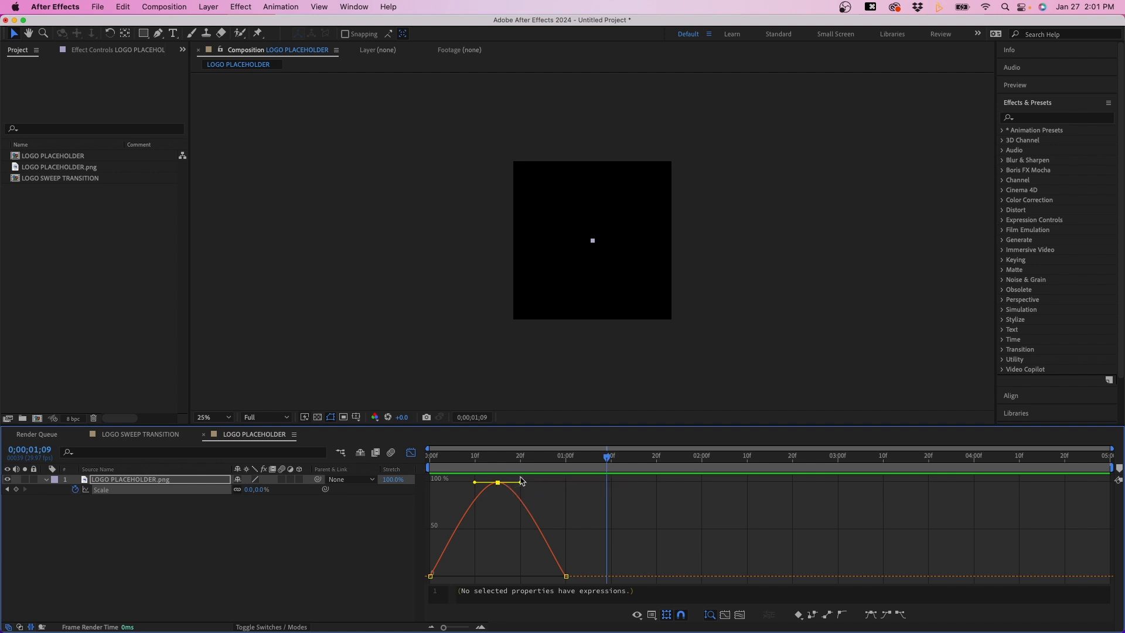
mouse_move(521, 482)
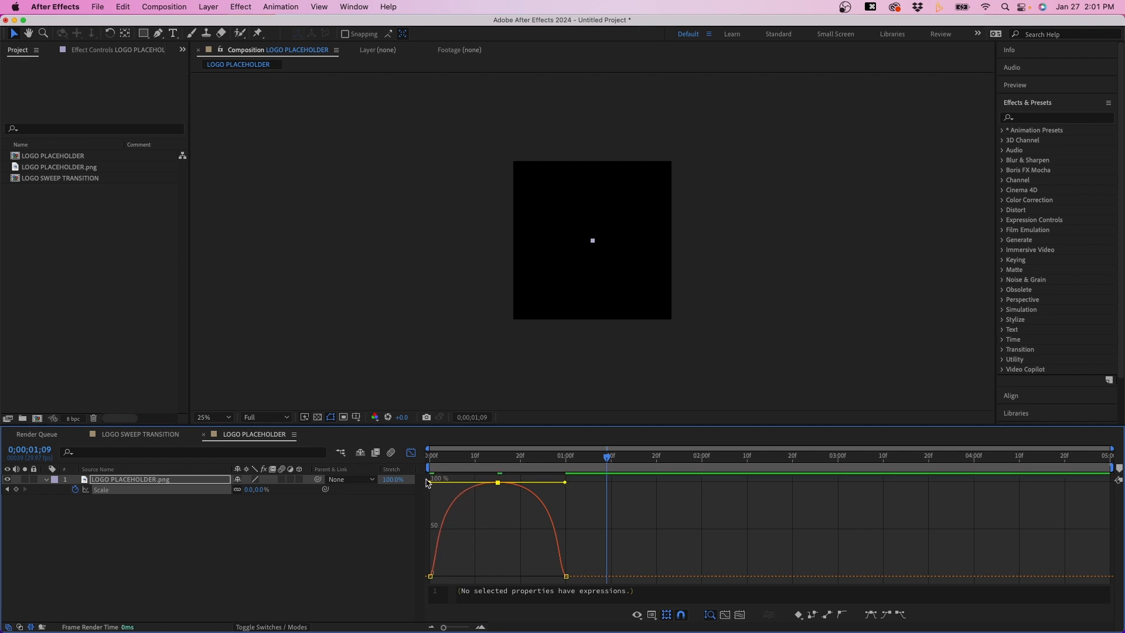
mouse_move(500, 482)
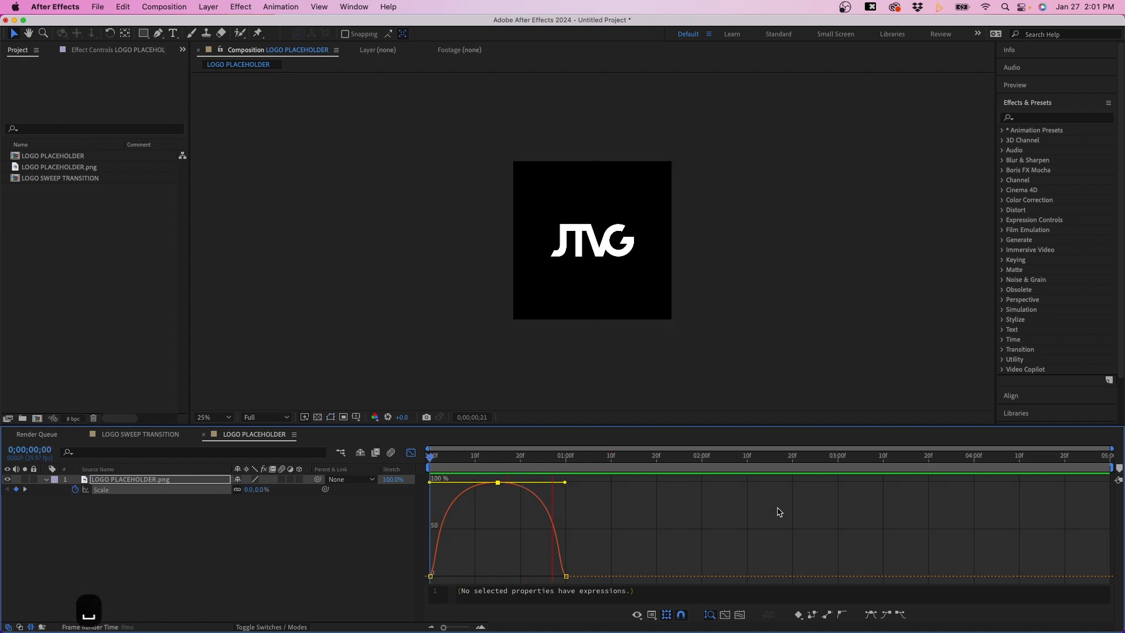
click(778, 455)
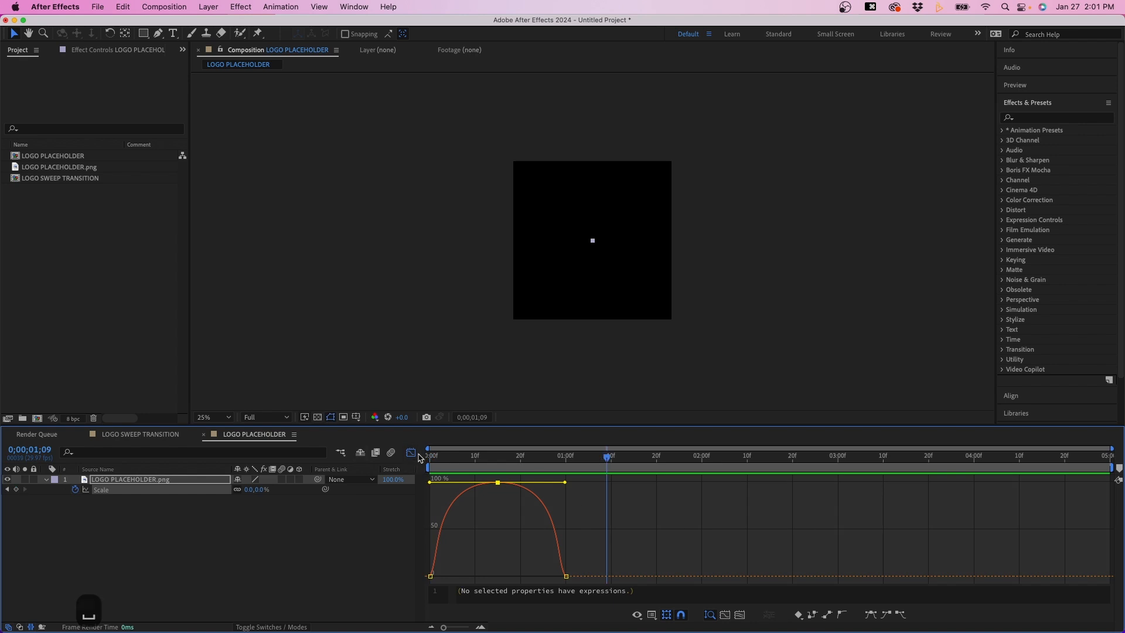
click(411, 451)
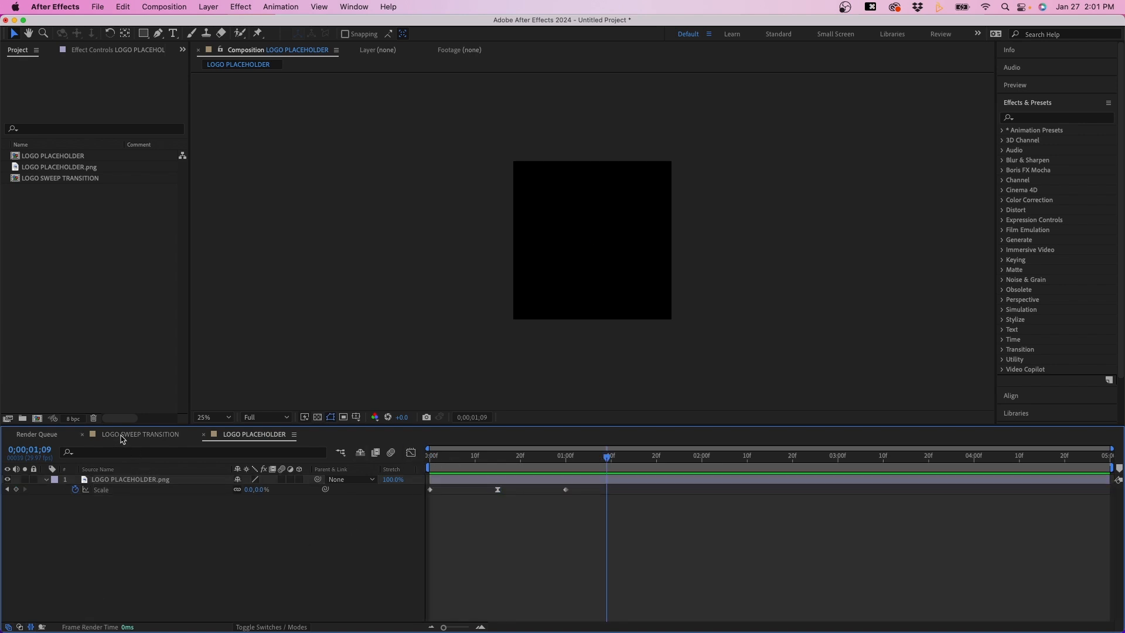
Switch to the LOGO SWEEP TRANSITION composition tab.
click(140, 434)
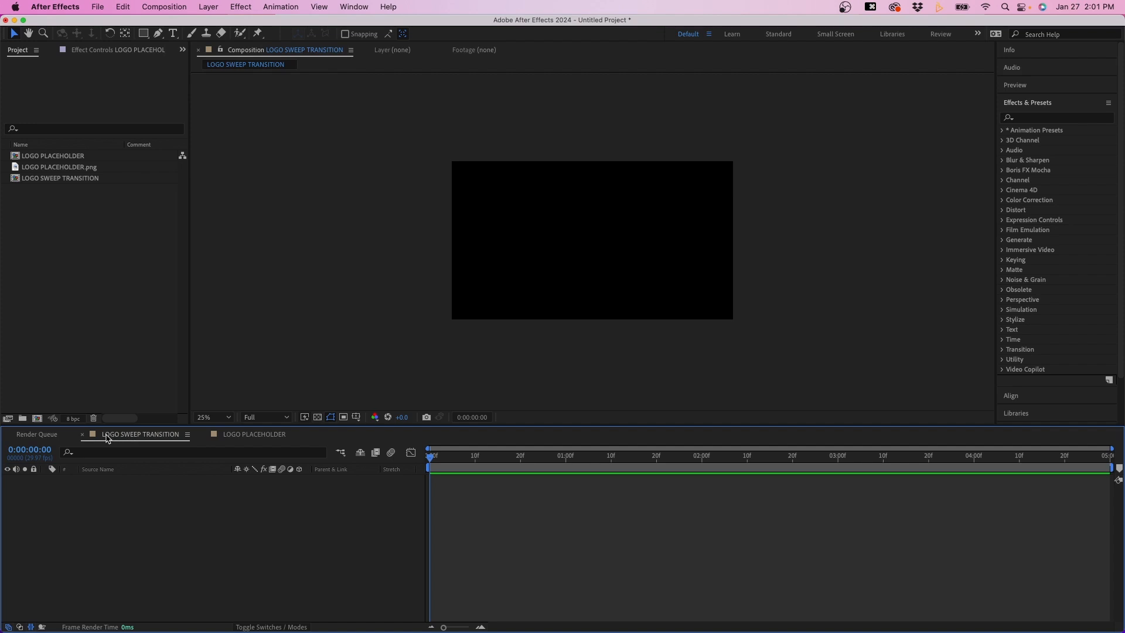
mouse_move(182, 482)
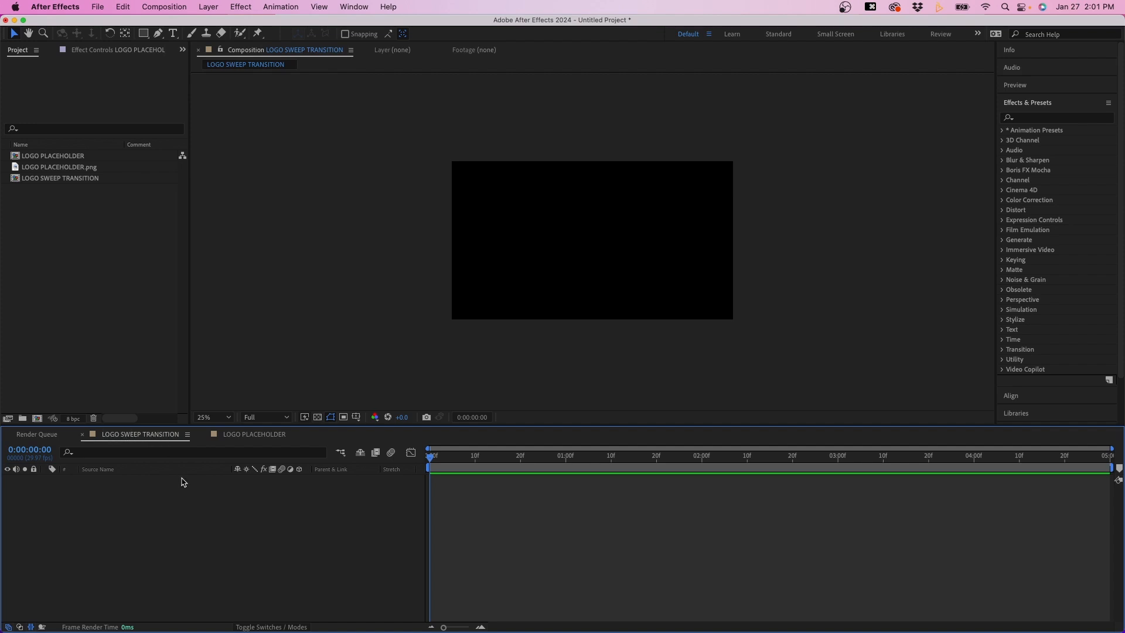
mouse_move(496, 209)
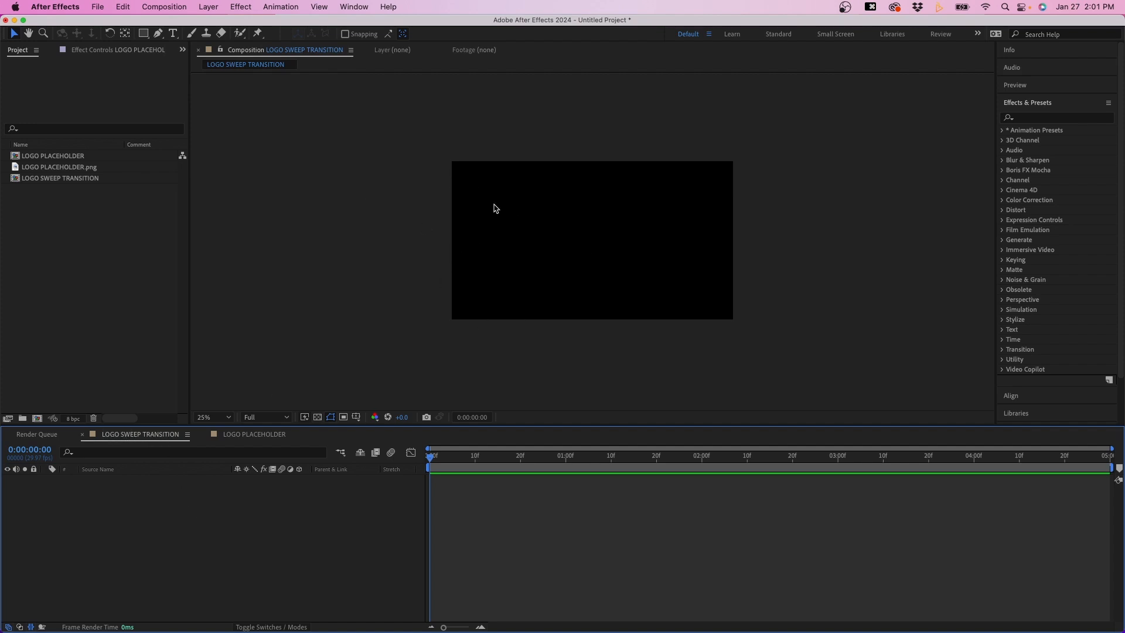
mouse_move(372, 499)
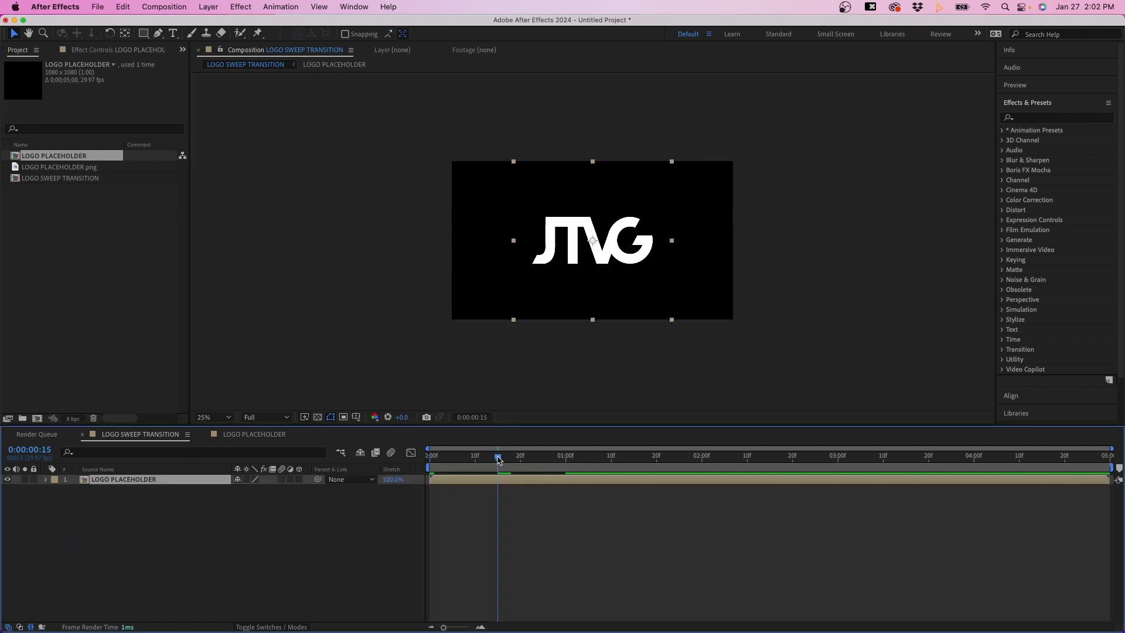
mouse_move(614, 303)
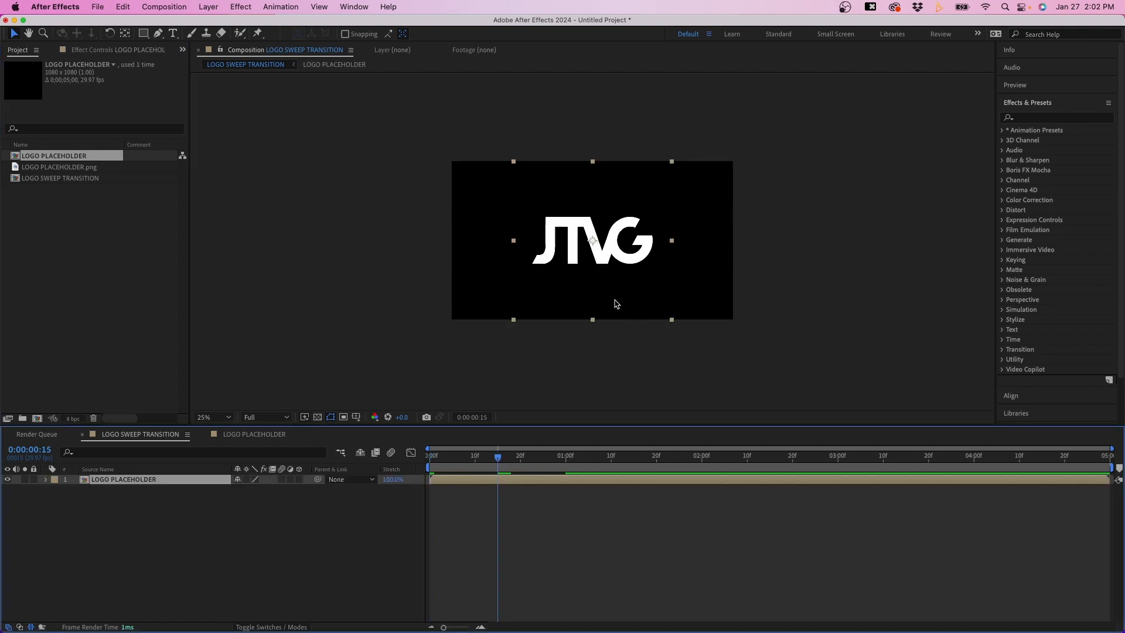
mouse_move(591, 322)
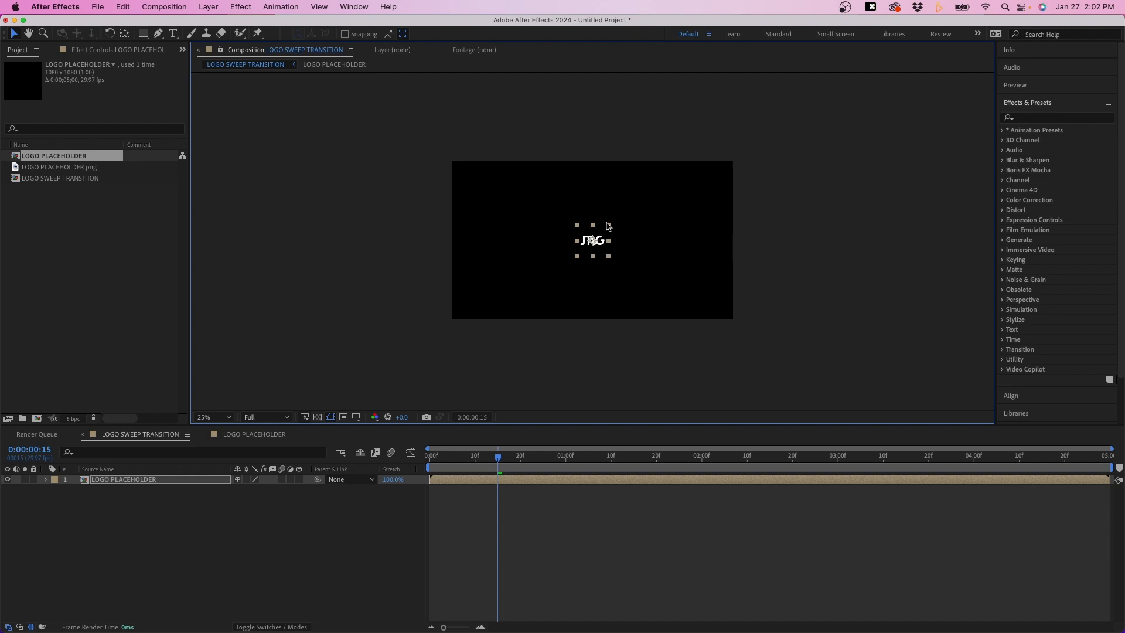
mouse_move(590, 244)
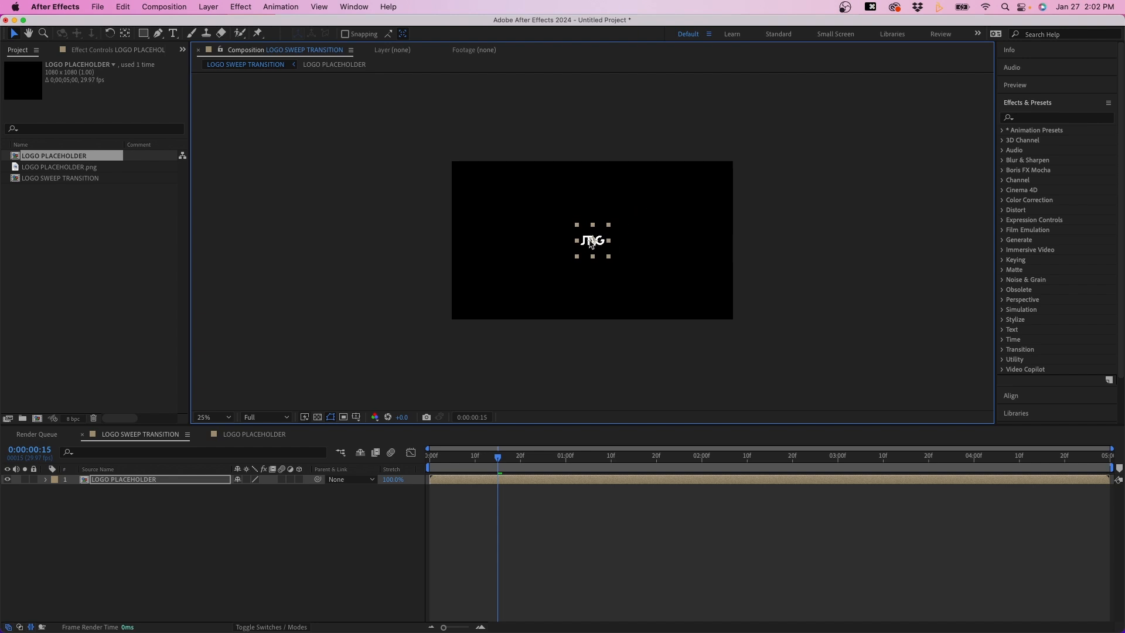
mouse_move(423, 313)
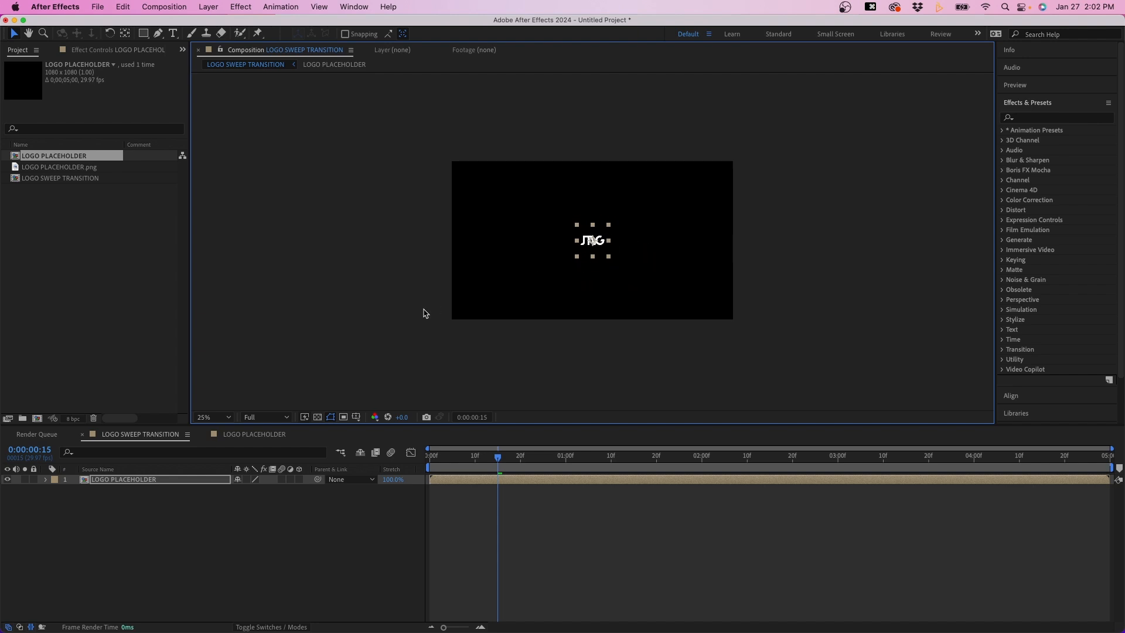
Duplicate the logo layer with Cmd+D into six copies along the top row.
click(212, 416)
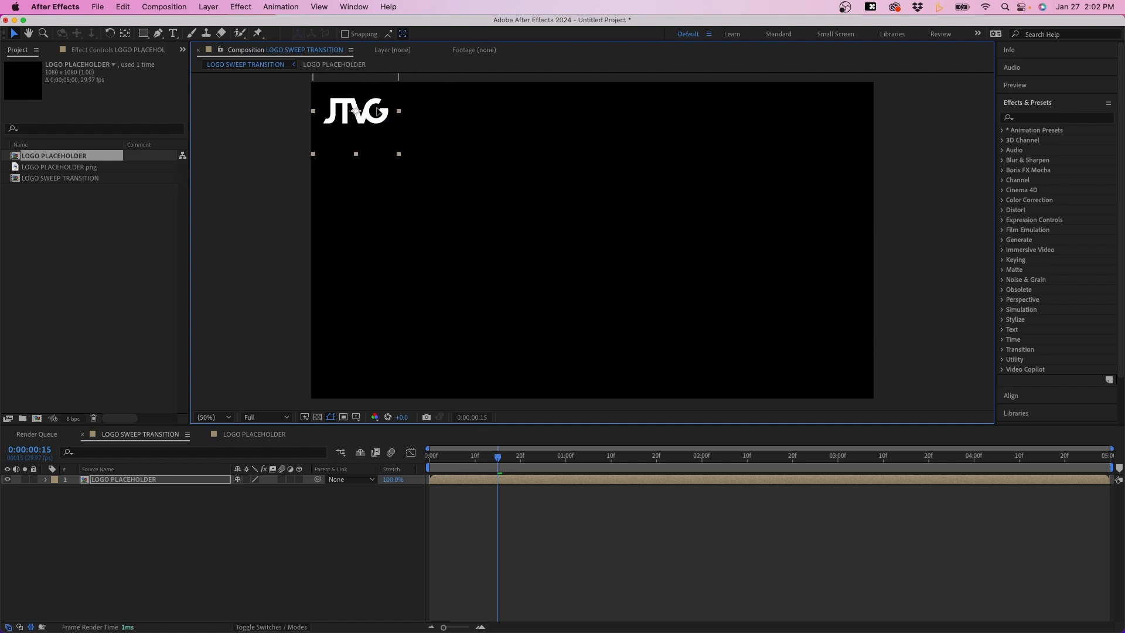
mouse_move(382, 129)
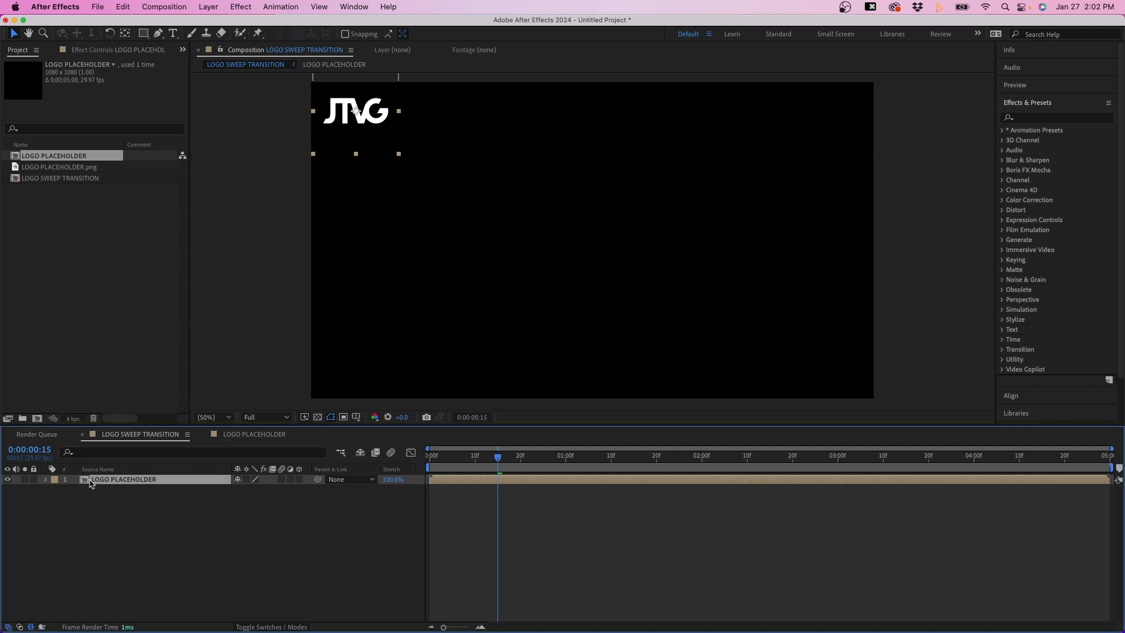
key(cmd+d)
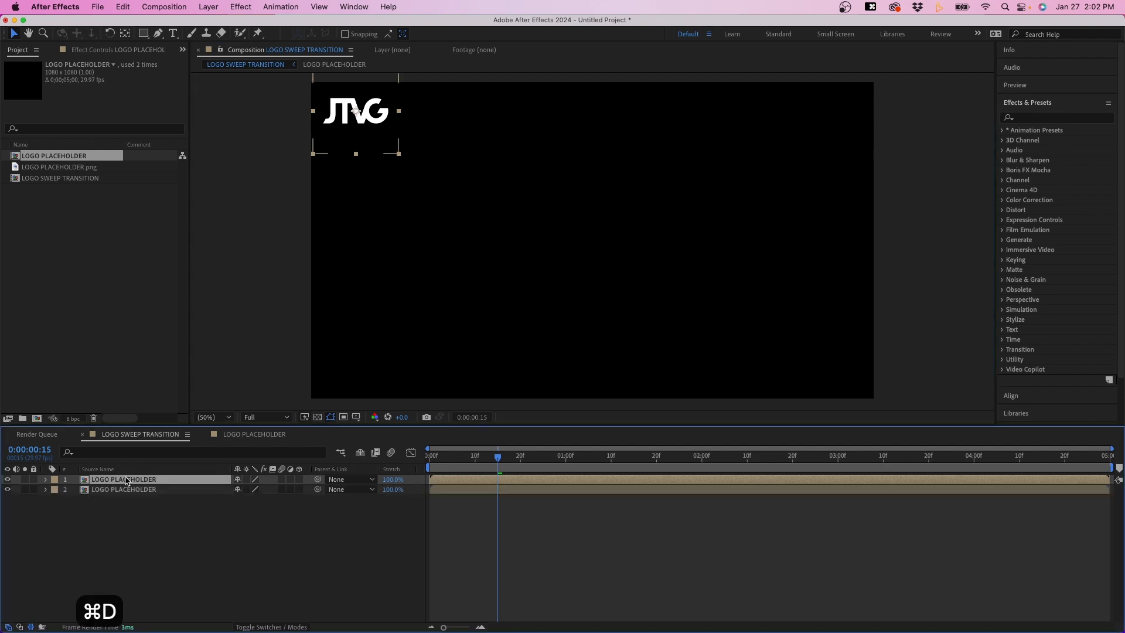
key(cmd+d)
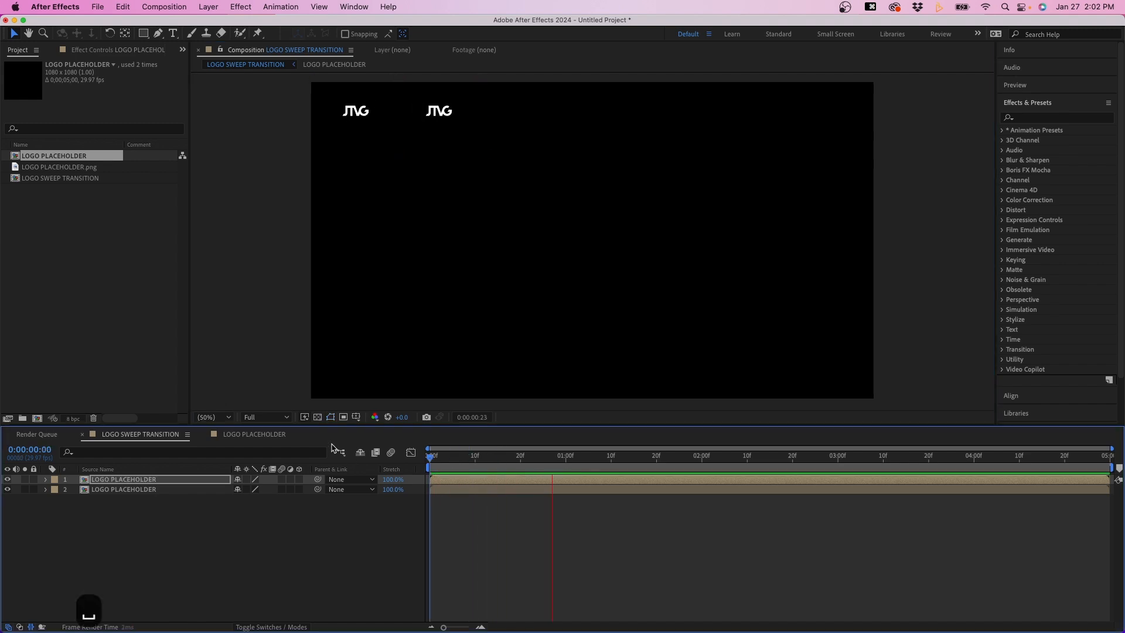
click(594, 454)
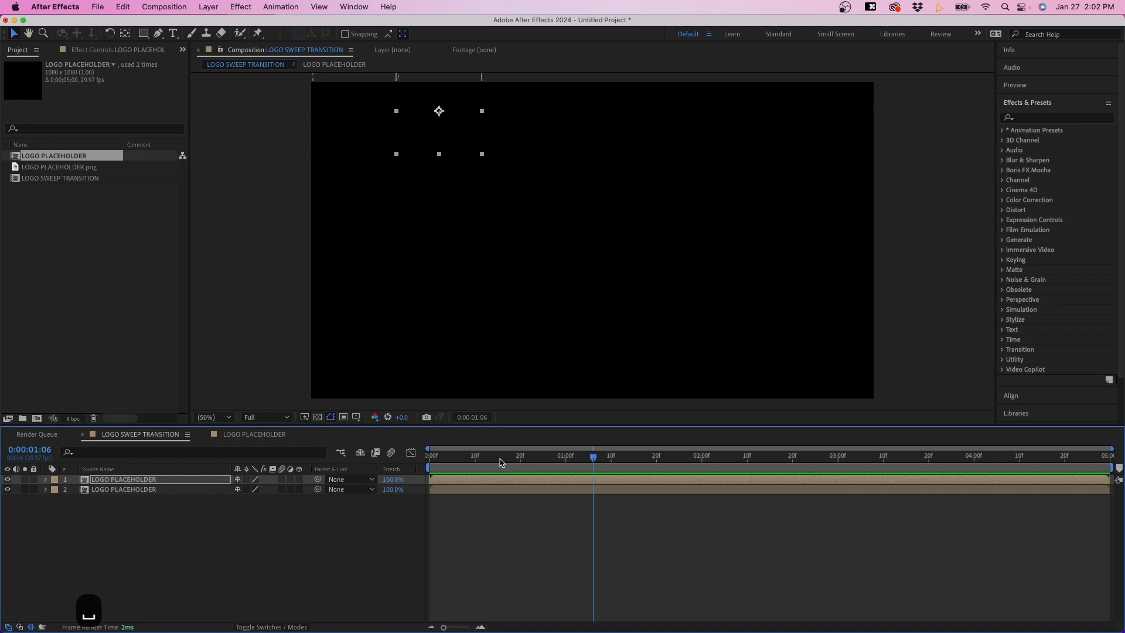
key(cmd+d)
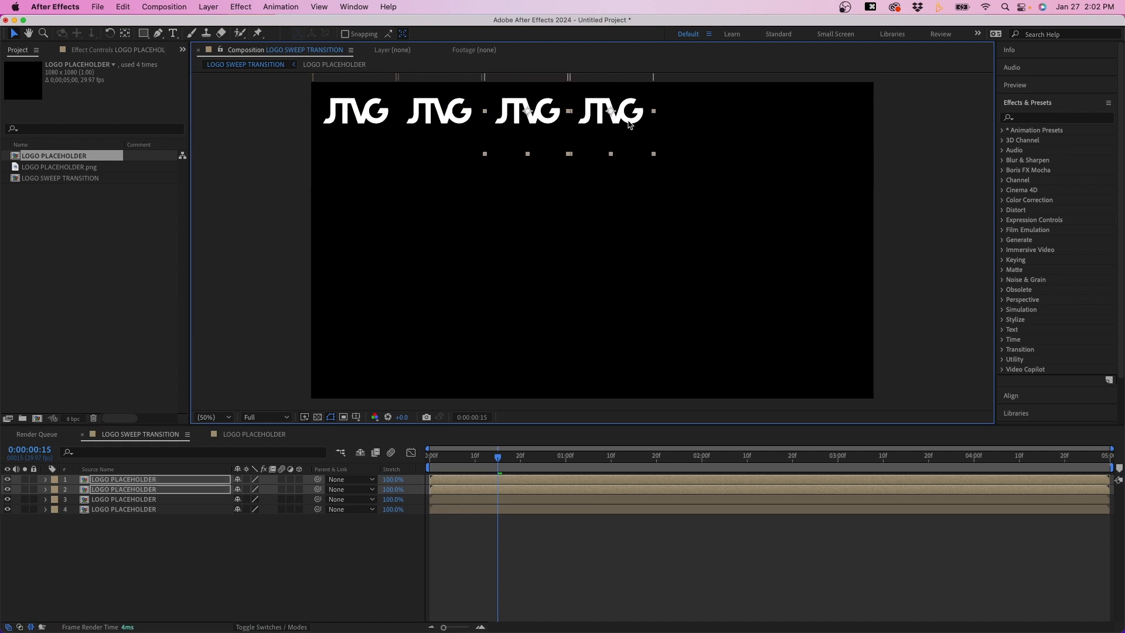
key(cmd+d)
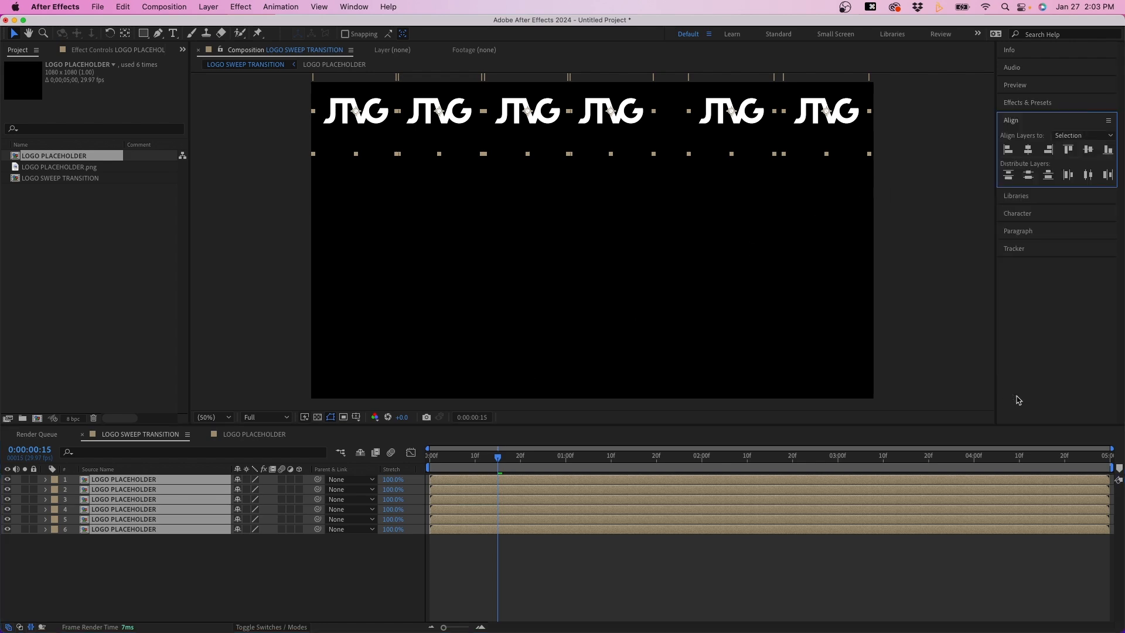
Distribute the six logo layers horizontally with the Align panel and preview.
click(352, 6)
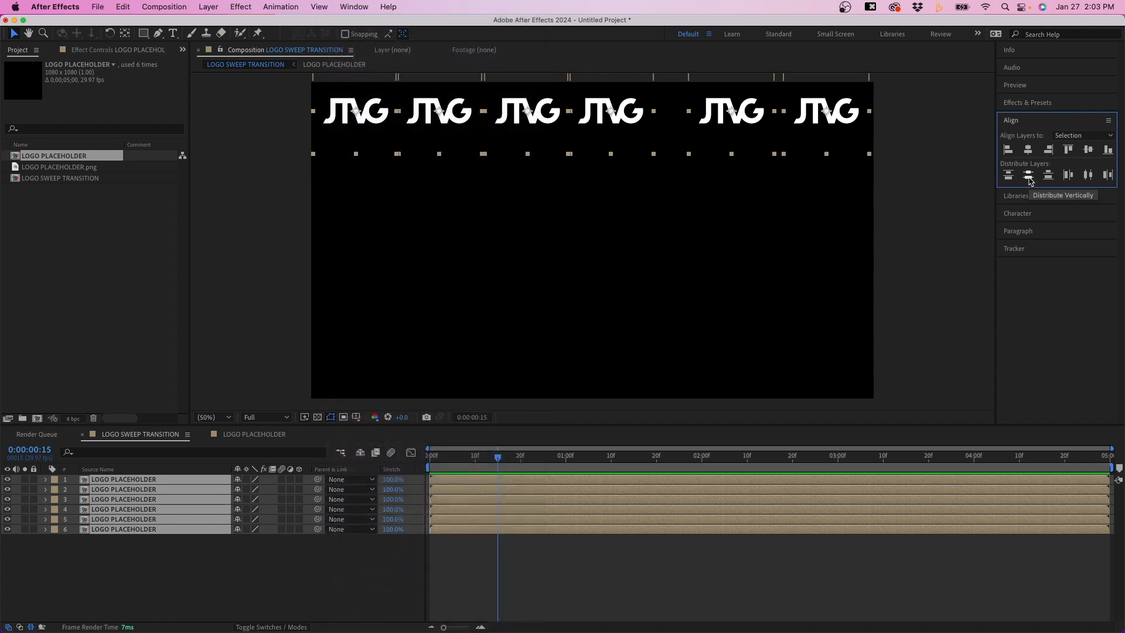
mouse_move(1088, 175)
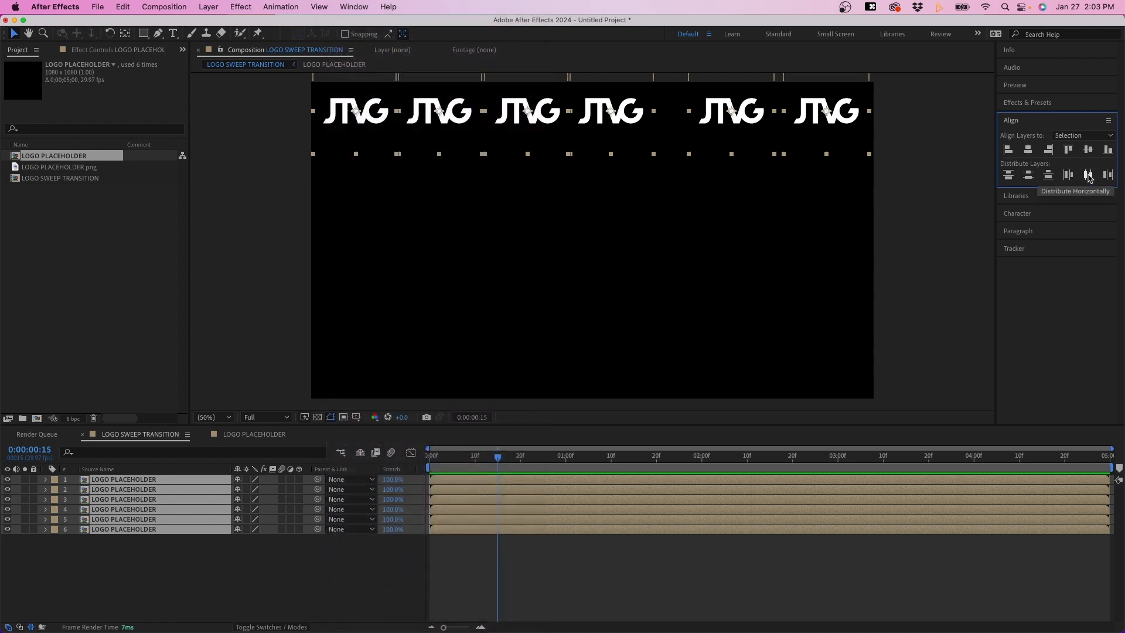
click(1088, 174)
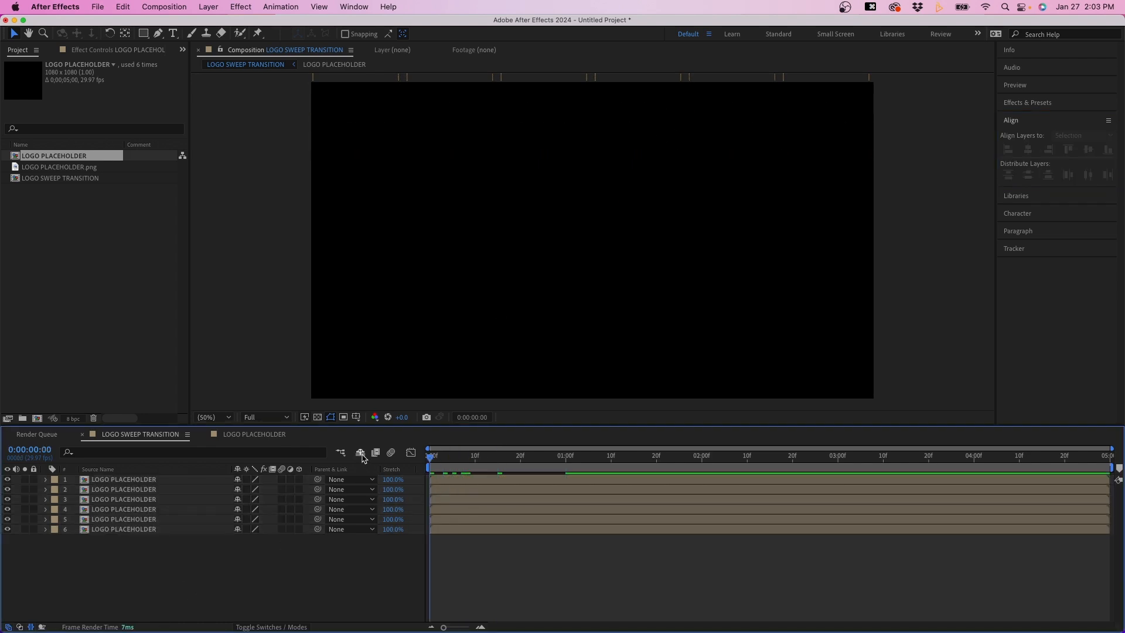
click(615, 455)
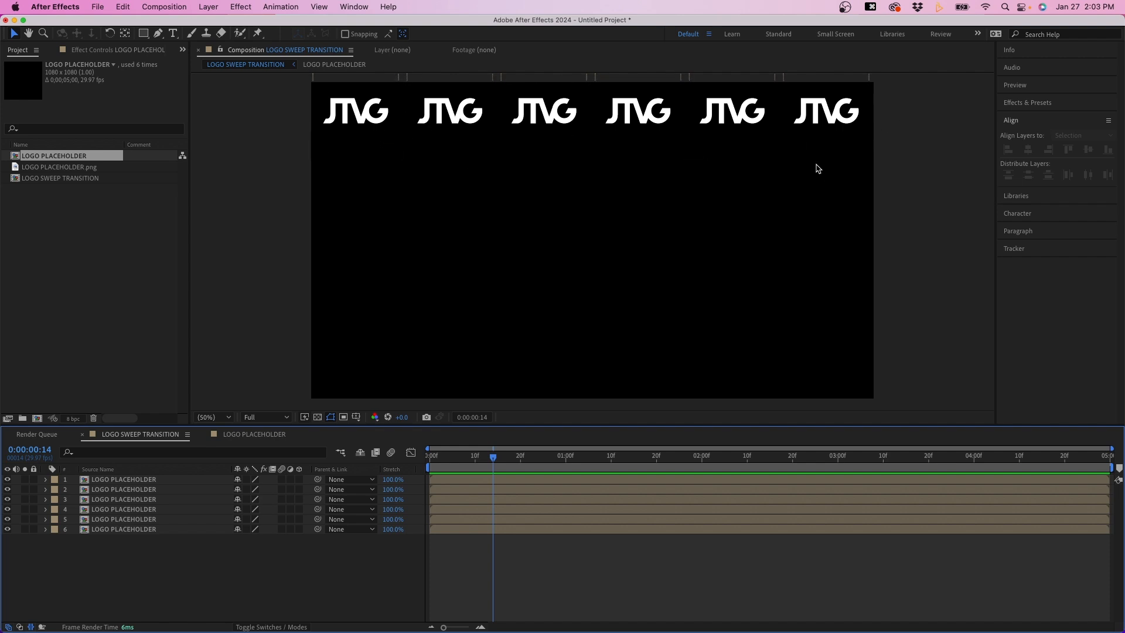
mouse_move(525, 473)
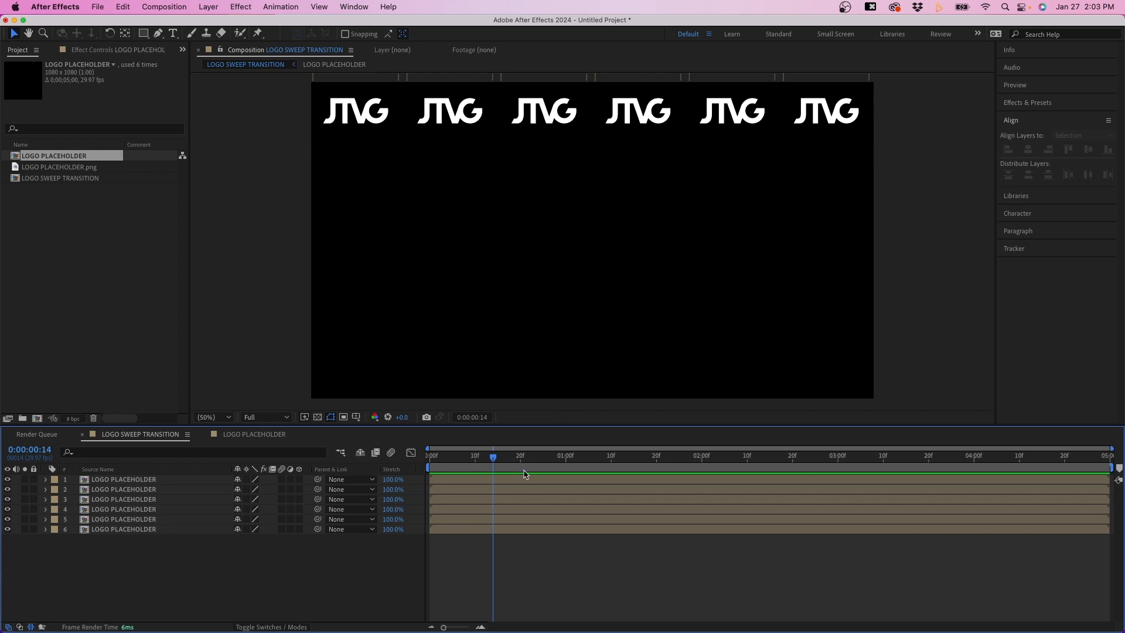
mouse_move(713, 285)
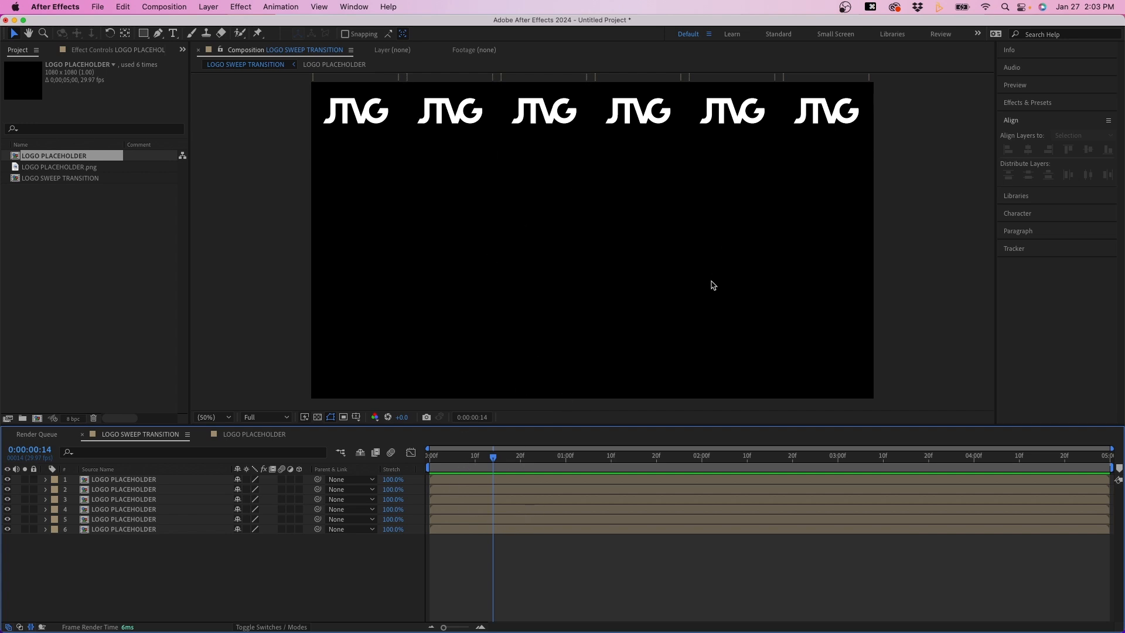
mouse_move(581, 364)
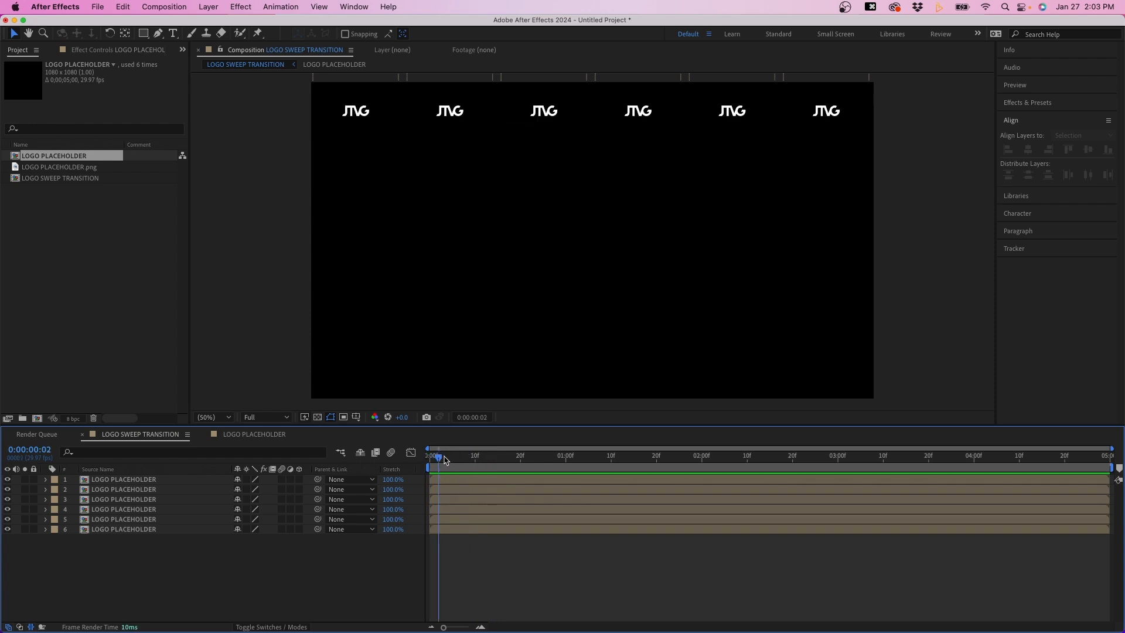
Offset the logo layers' in-points by two frames each, starting with the leftmost logo.
click(122, 529)
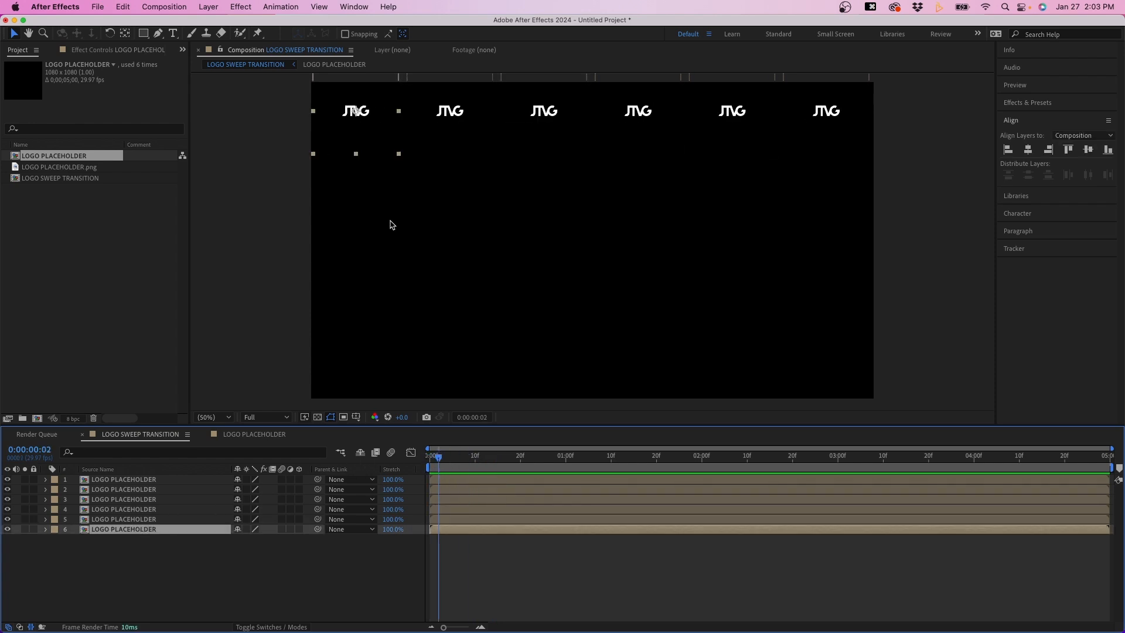
click(123, 519)
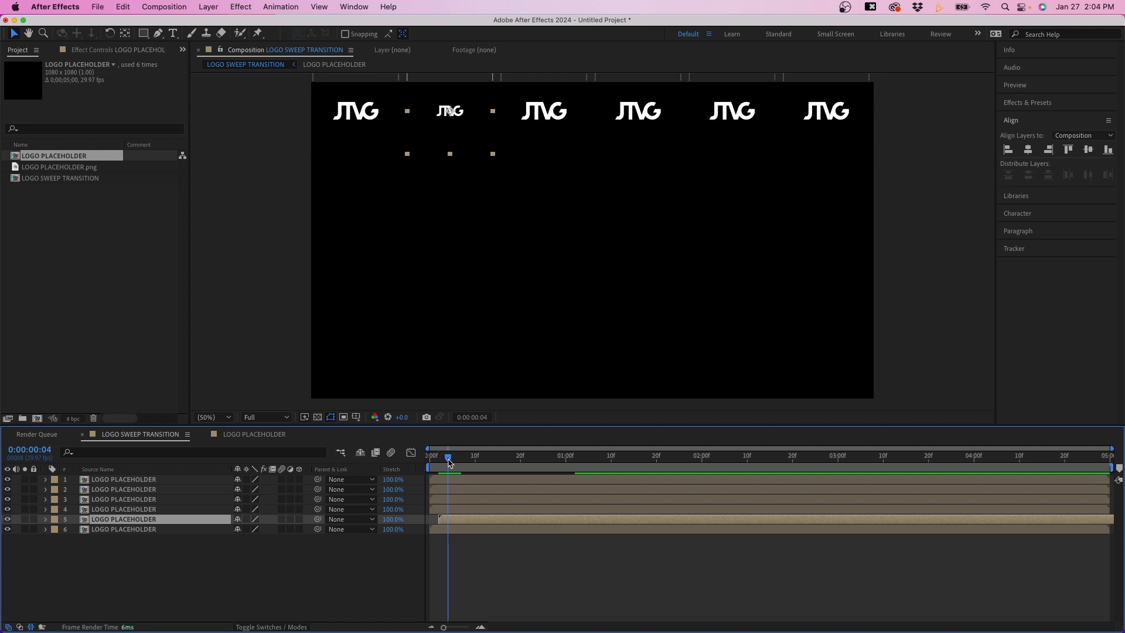
click(122, 508)
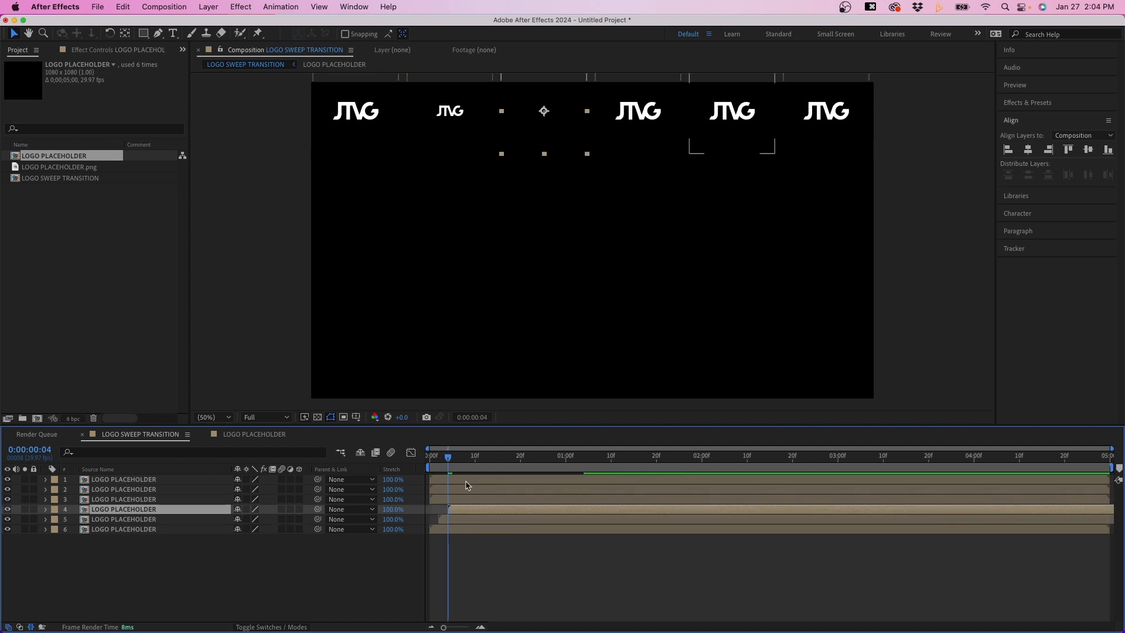
click(457, 455)
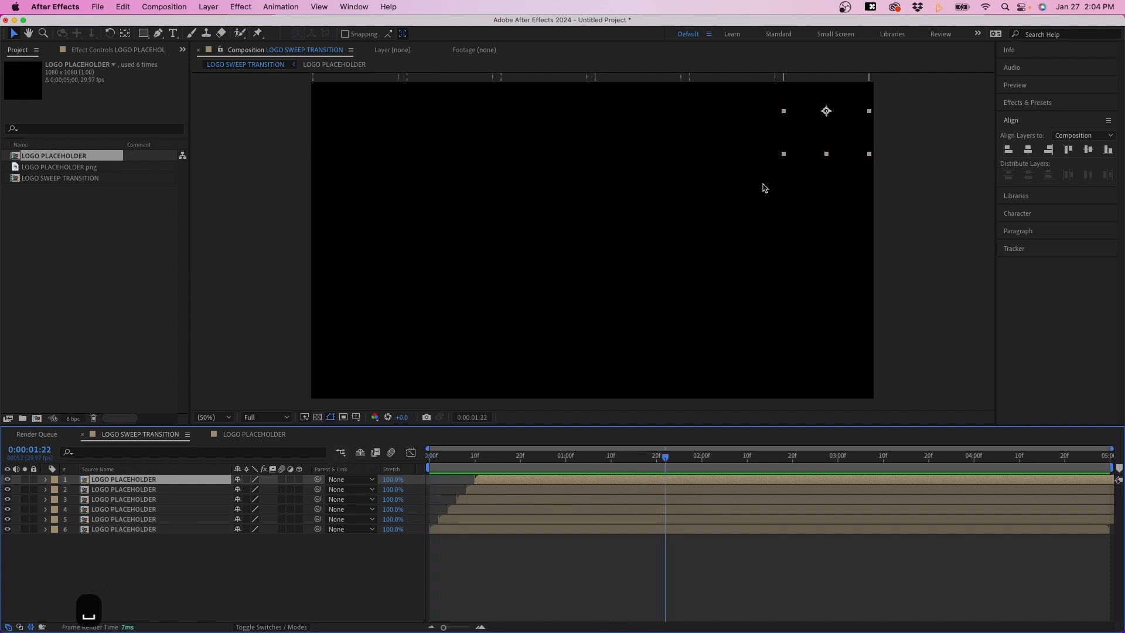
mouse_move(552, 462)
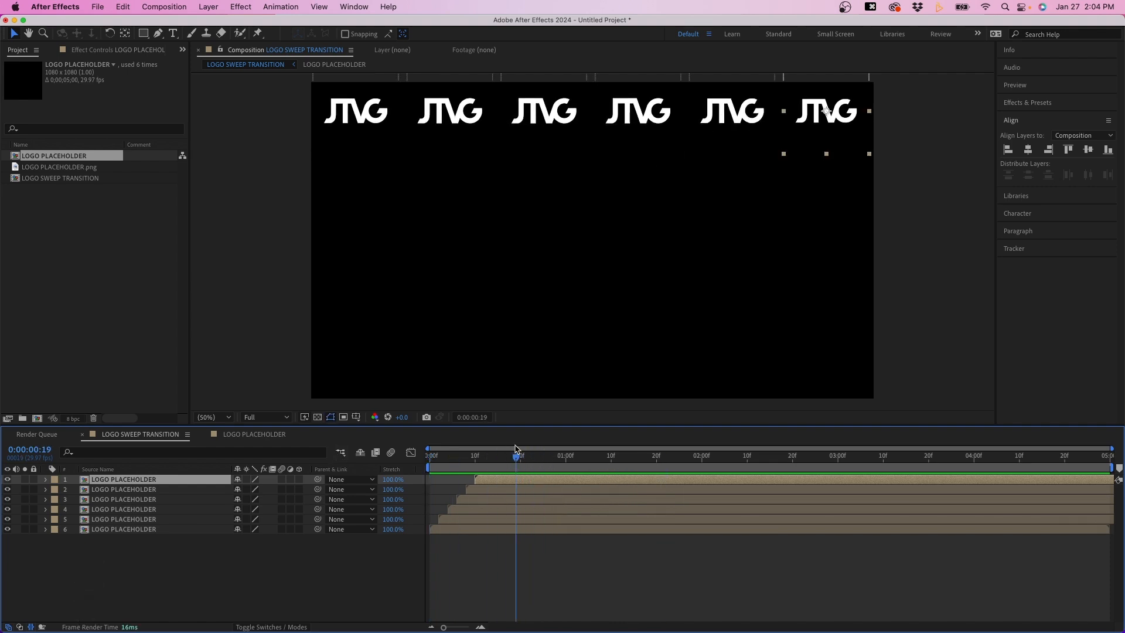
click(515, 455)
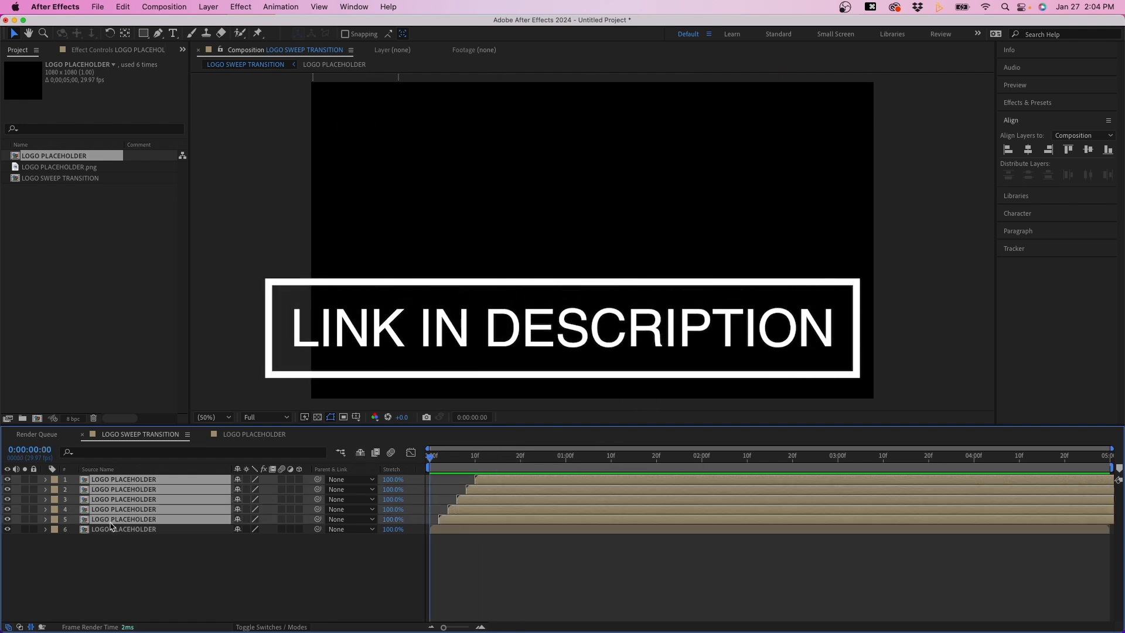
Reselect the six logo layers and stagger them with the AEJuice Tools Shifter extension.
click(123, 529)
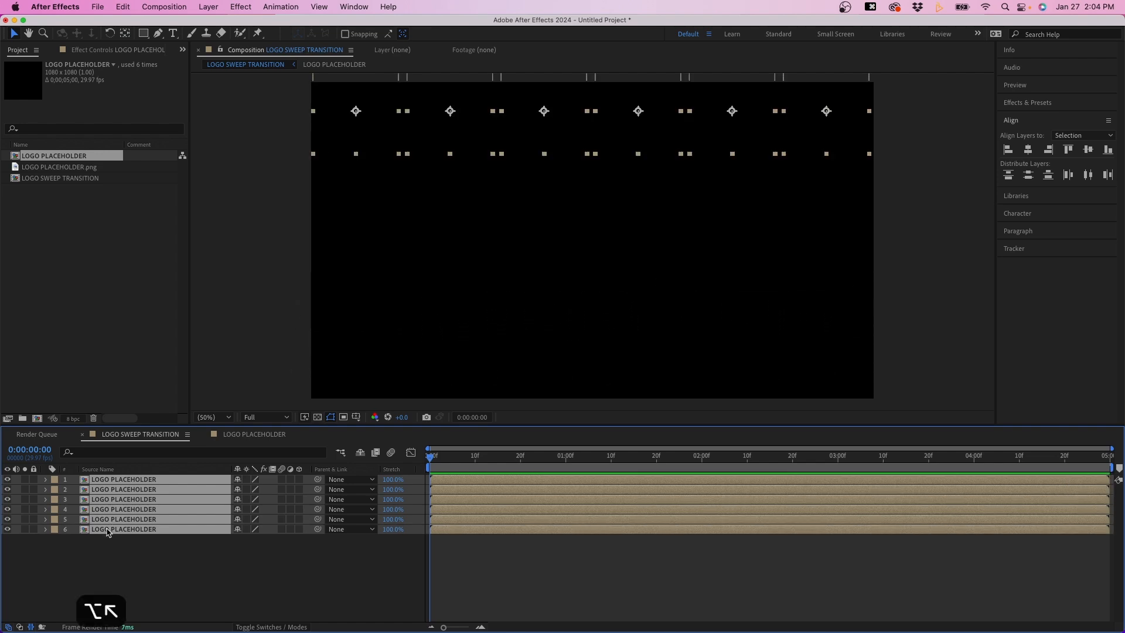
click(439, 506)
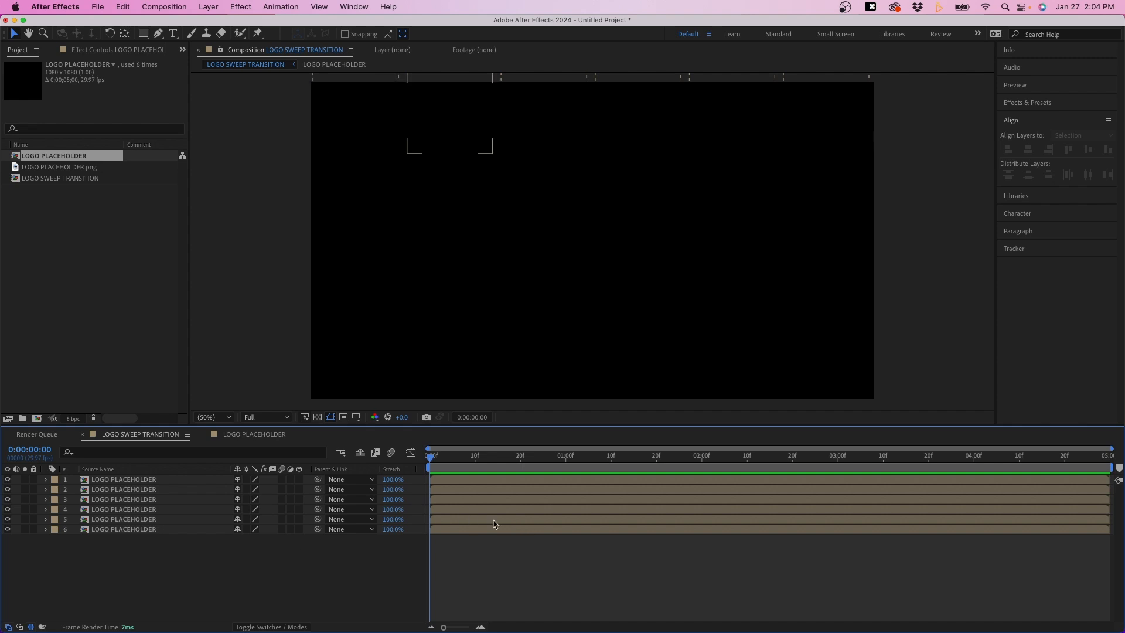
click(353, 6)
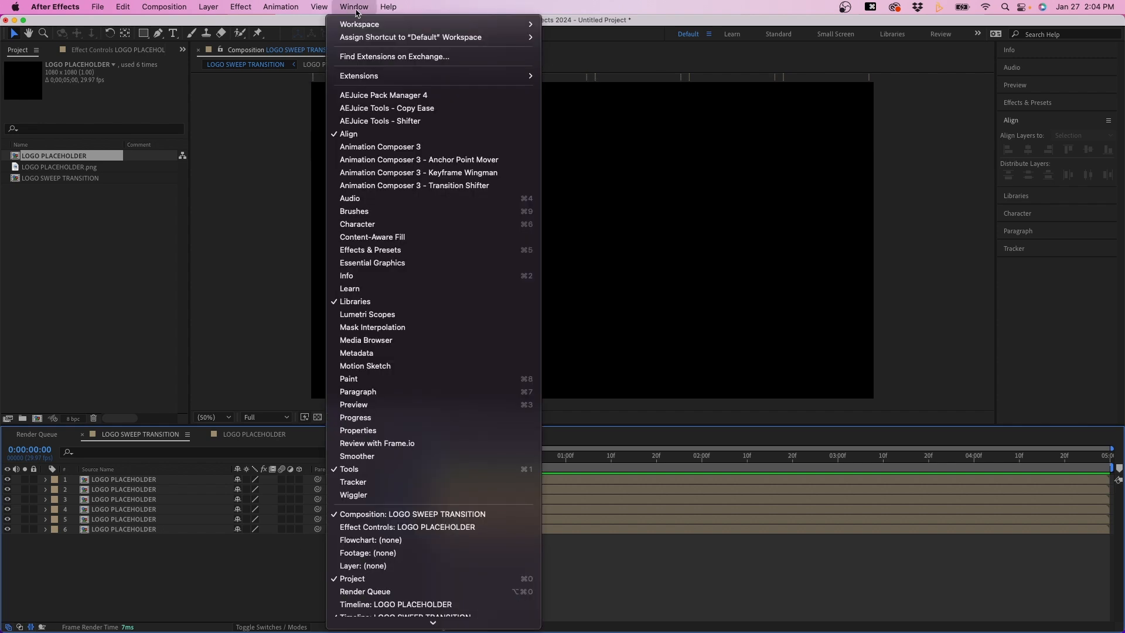
mouse_move(434, 120)
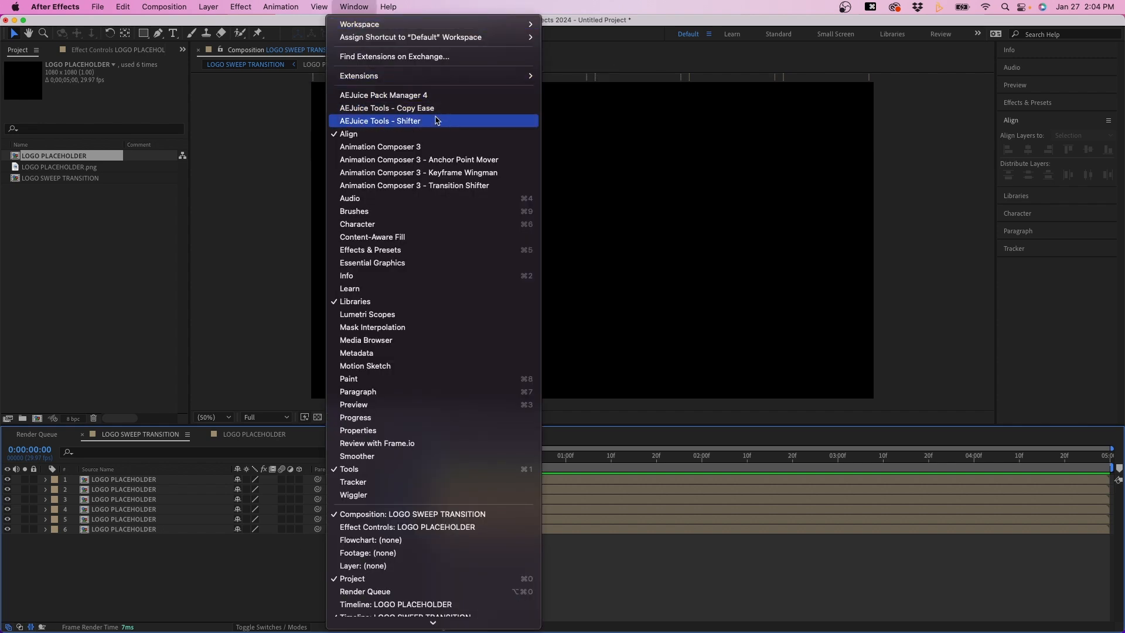
click(380, 121)
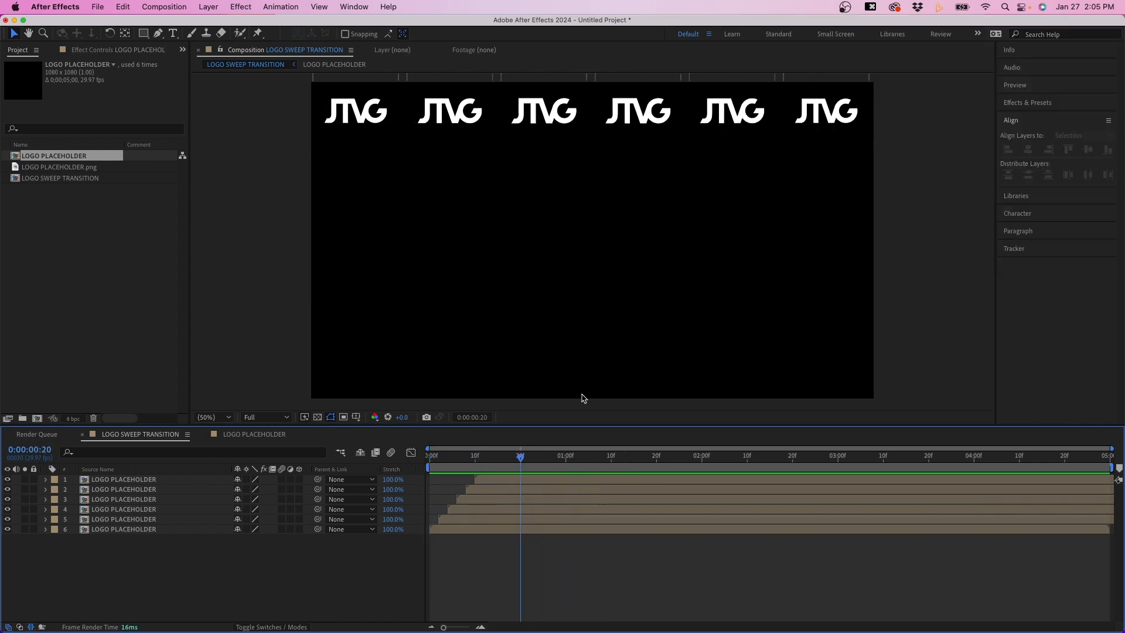
mouse_move(113, 558)
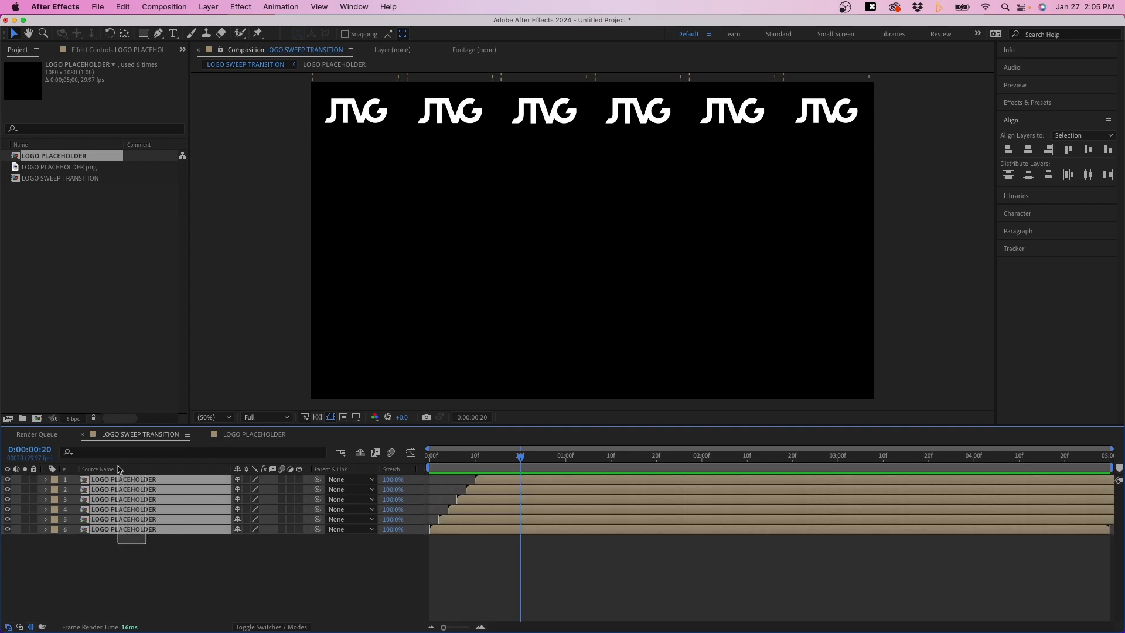
Pre-compose the six staggered logo layers into a comp named LOGOS ROW.
right_click(121, 509)
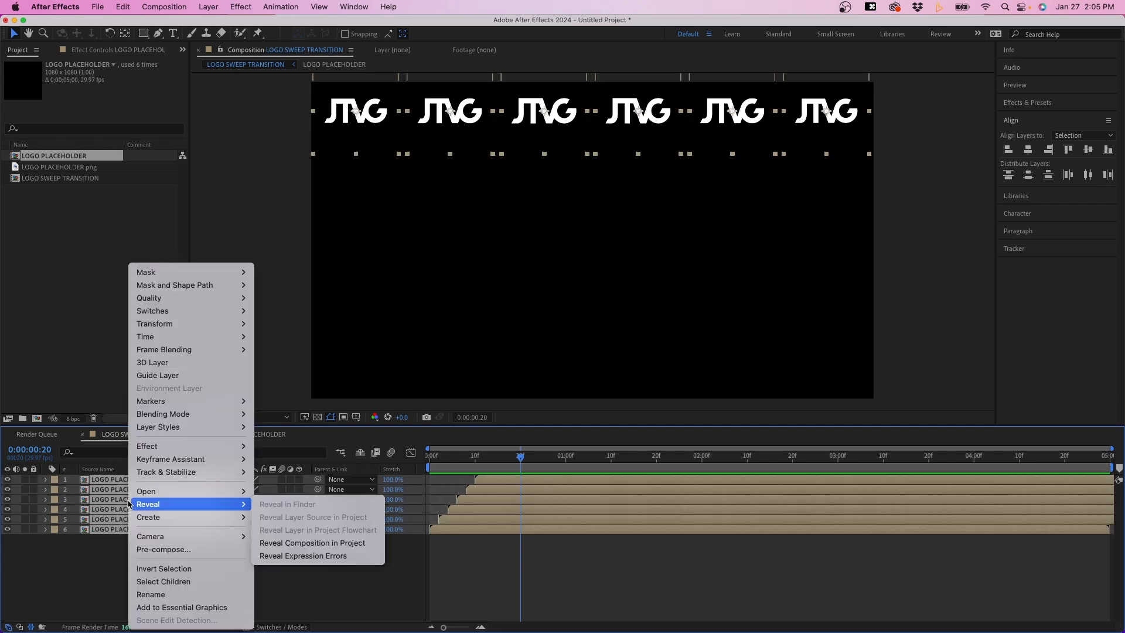
click(163, 549)
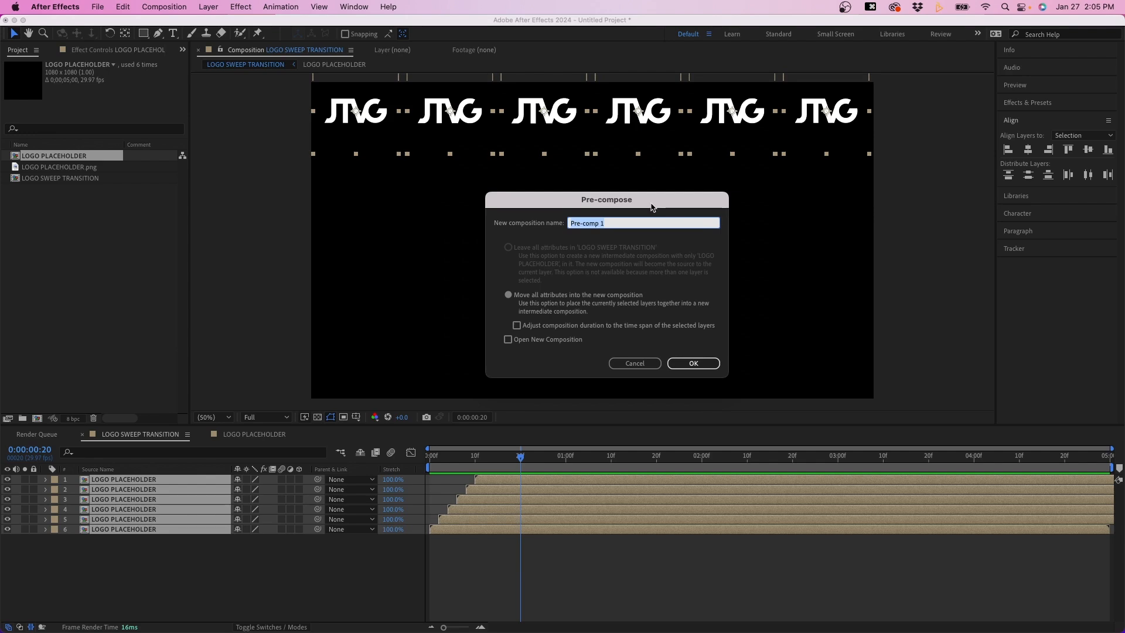
text(LOGOS ROW)
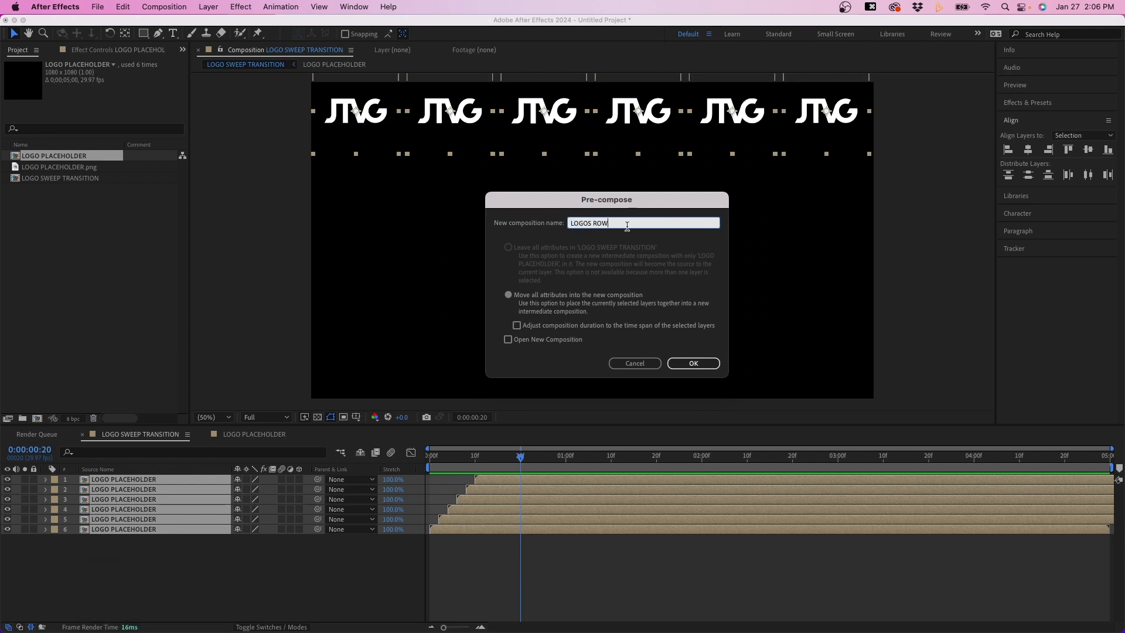
mouse_move(667, 330)
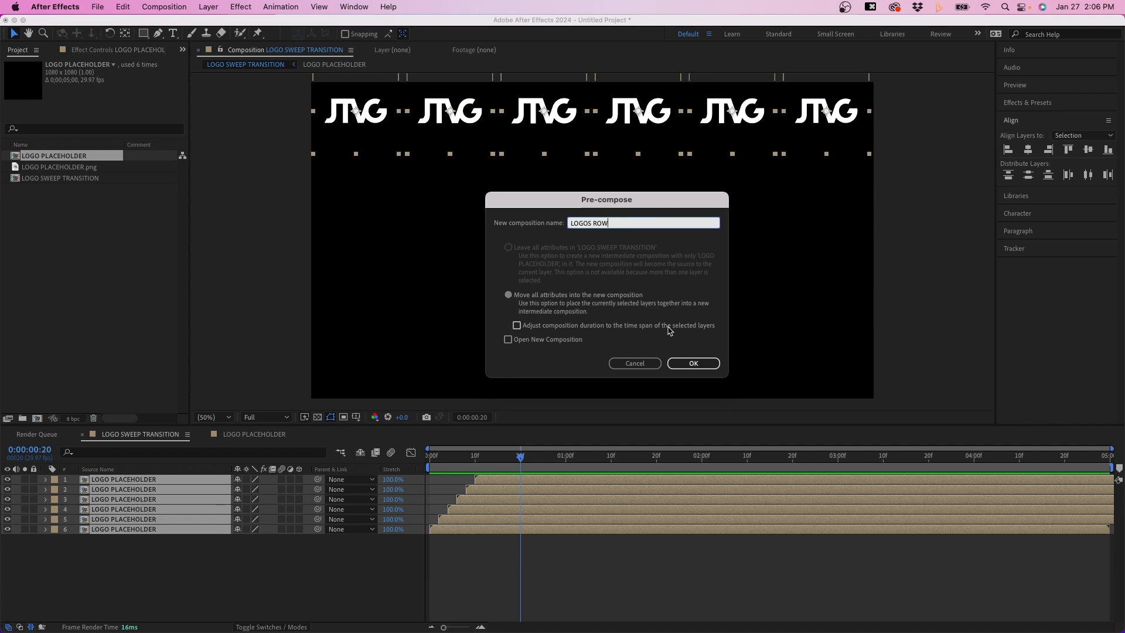
click(691, 362)
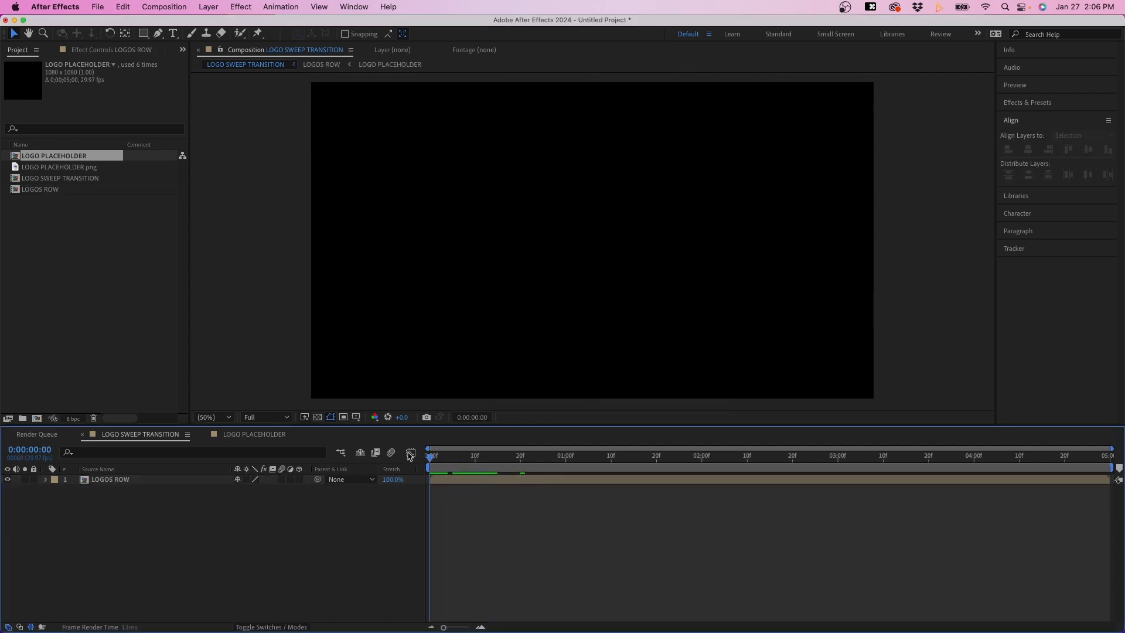
At frame 17, duplicate the LOGOS ROW layer into six rows stacked down the frame.
click(506, 455)
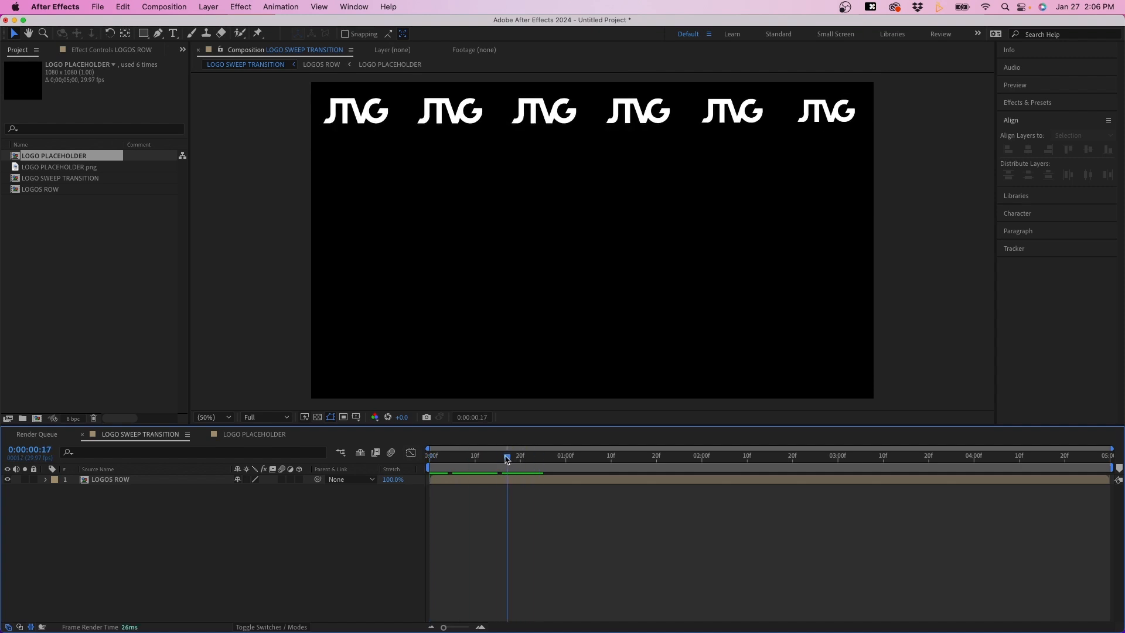
click(110, 479)
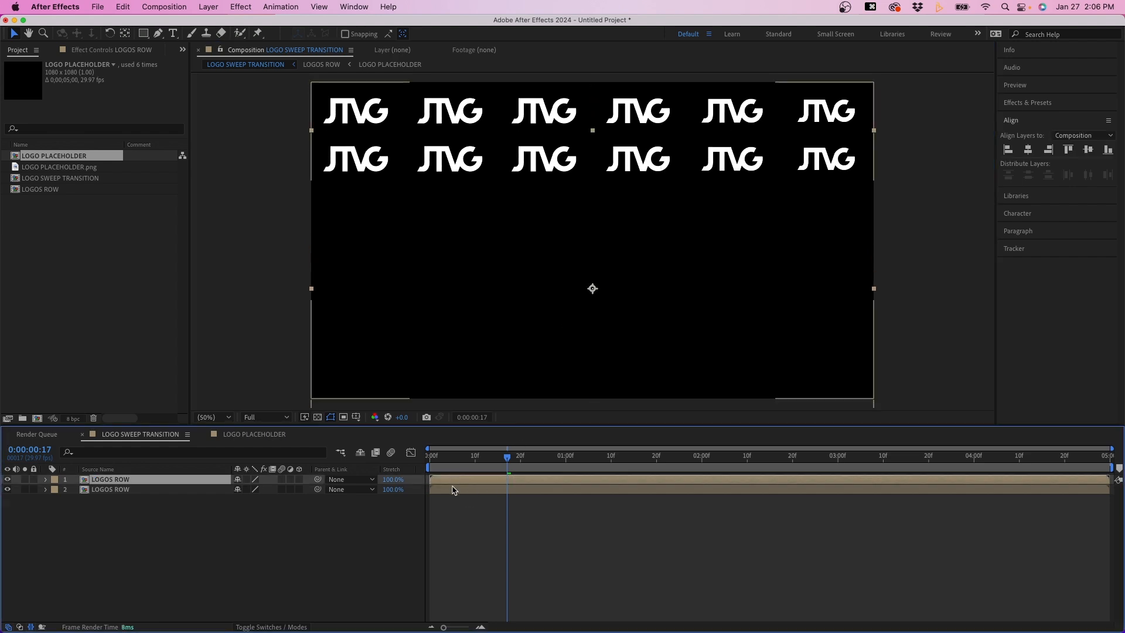
key(cmd+d)
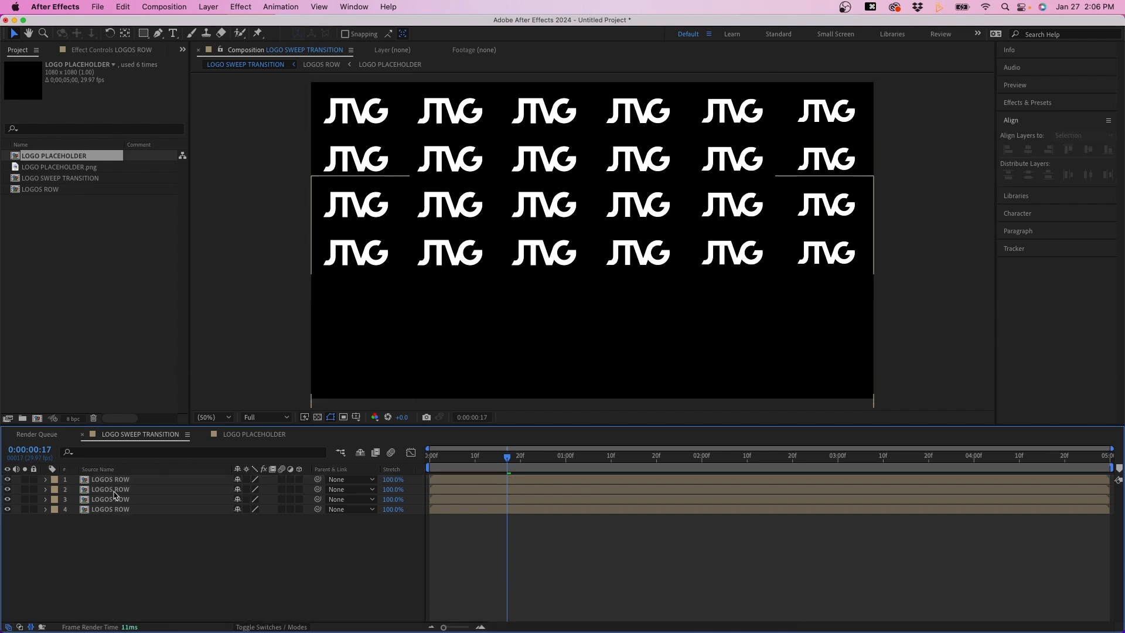
key(cmd+d)
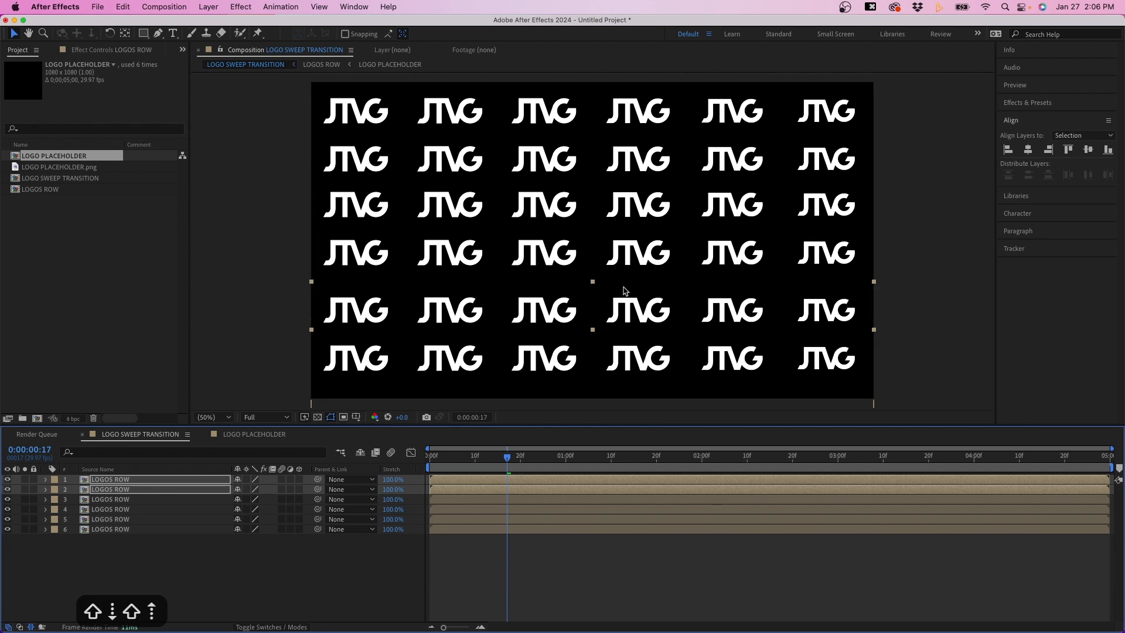
Select the six LOGOS ROW layers and distribute them vertically with the Align panel.
click(111, 546)
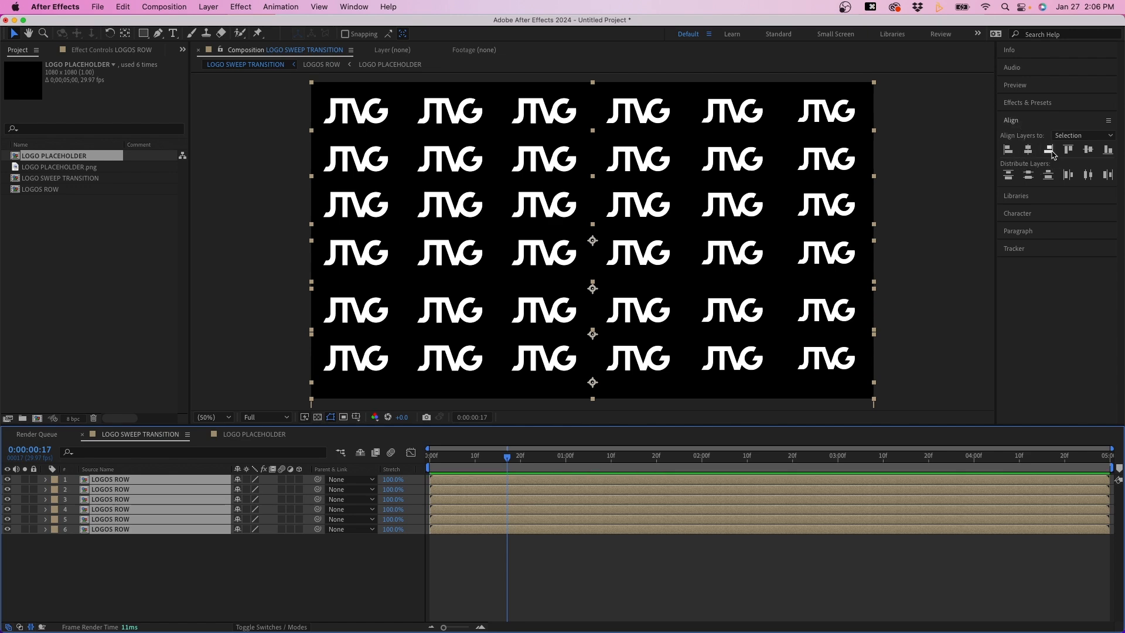
mouse_move(1027, 176)
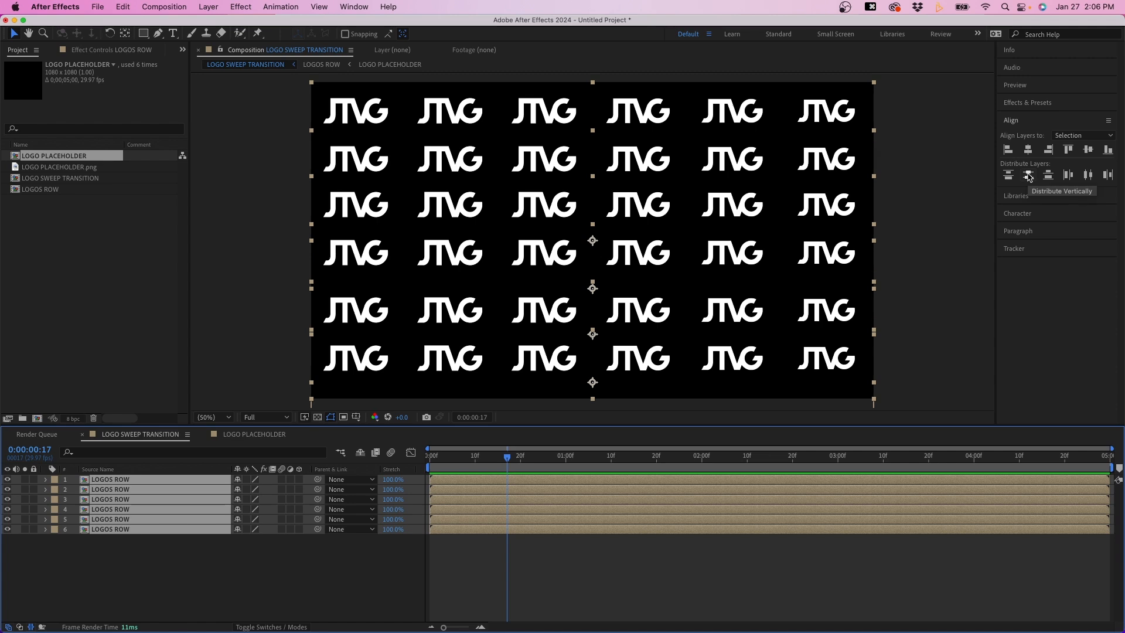
click(1027, 175)
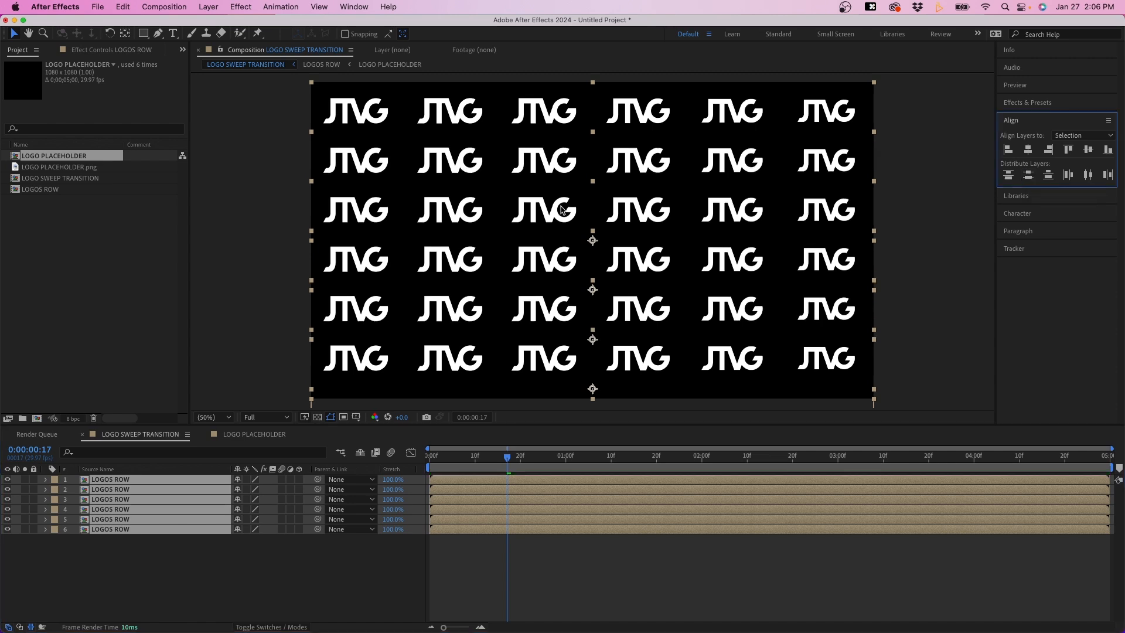
mouse_move(518, 271)
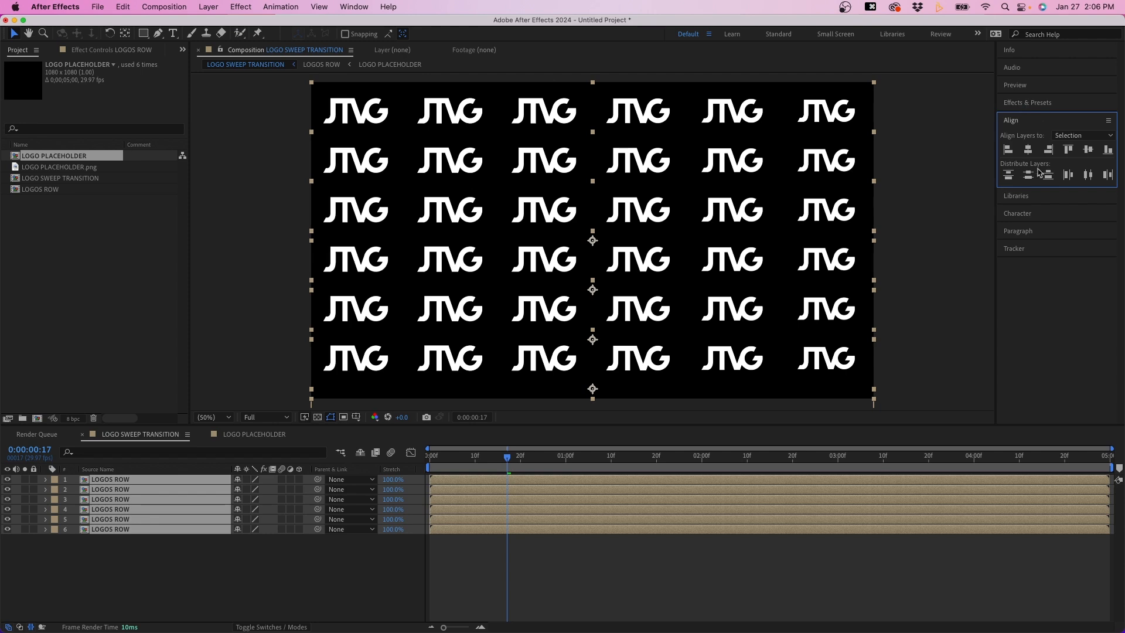
click(1083, 135)
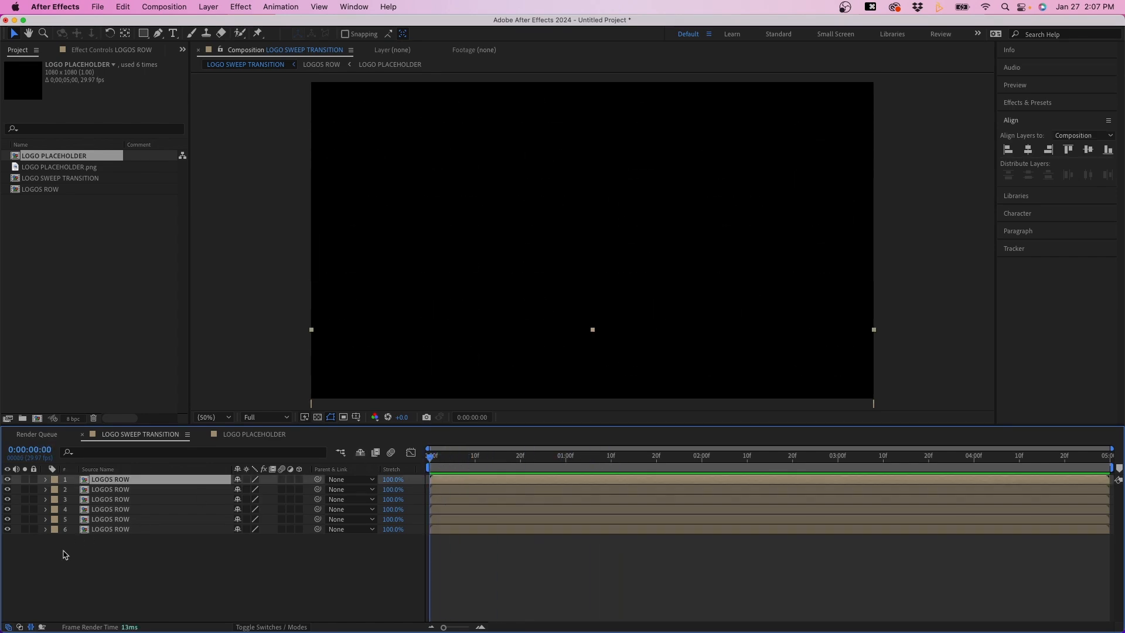
Stagger all row layers from the centre by 2 frames with AEJuice Shifter.
key(cmd+a)
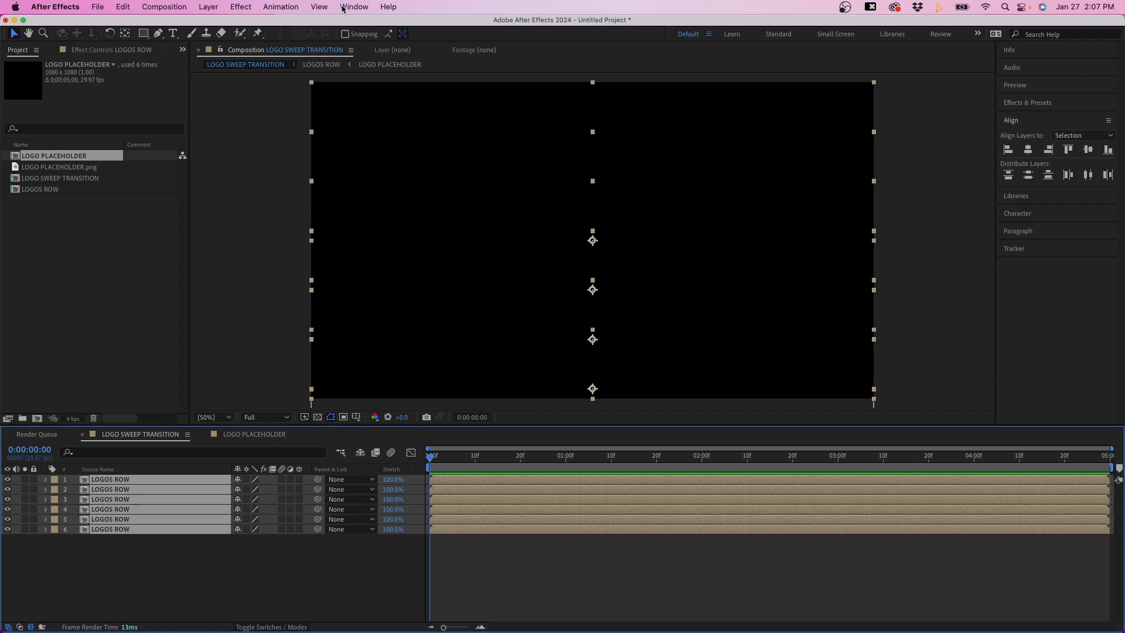
click(352, 6)
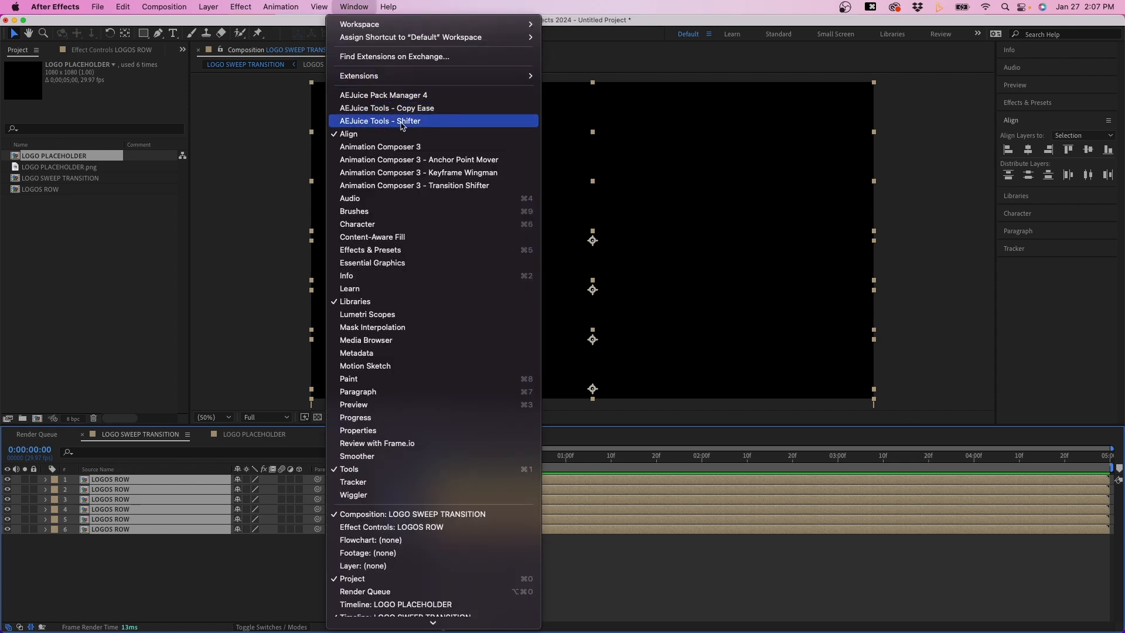
click(379, 121)
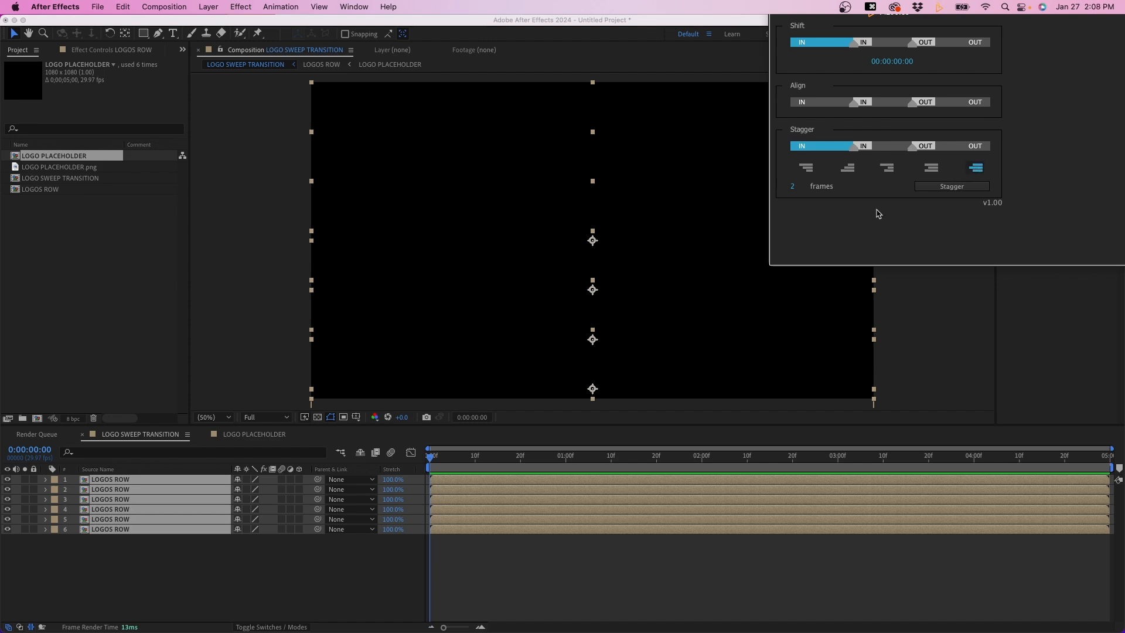
mouse_move(930, 221)
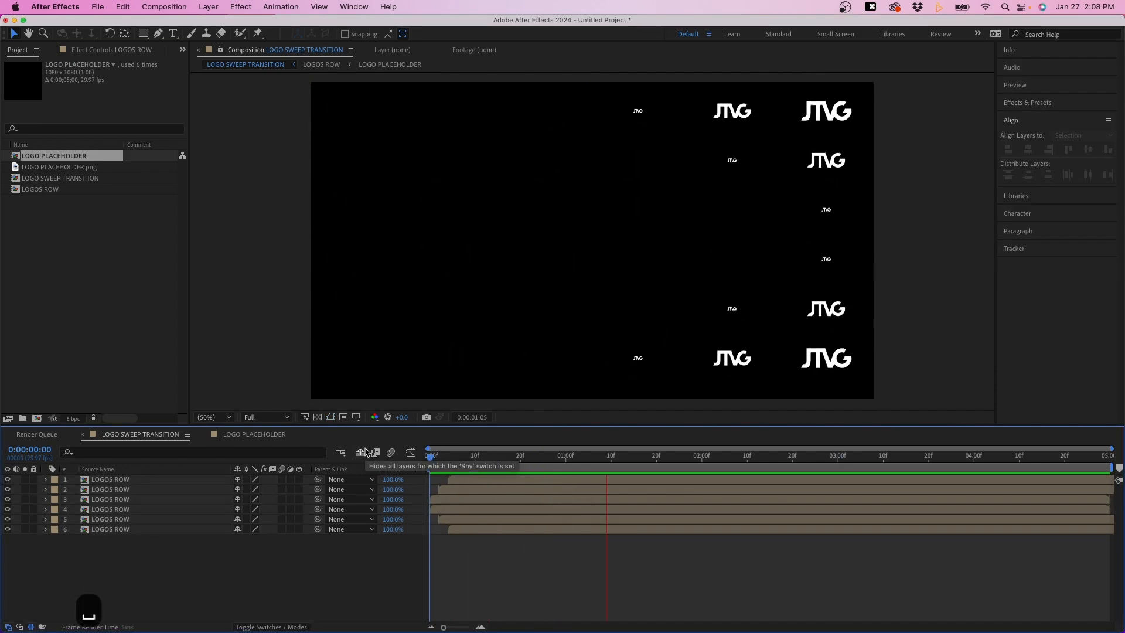
click(702, 454)
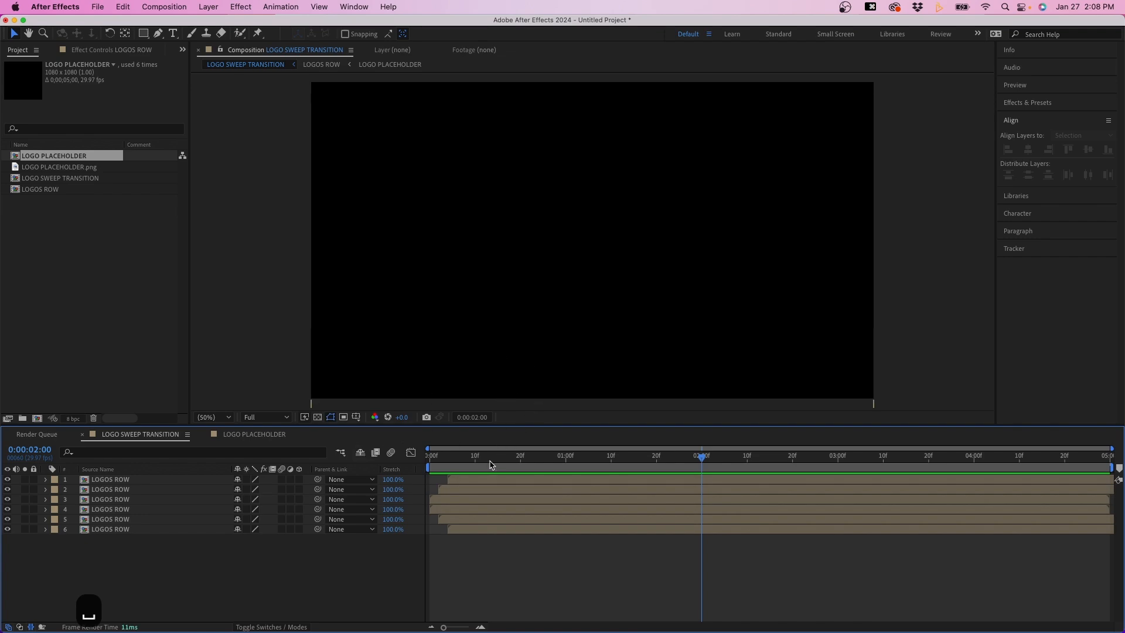
click(559, 455)
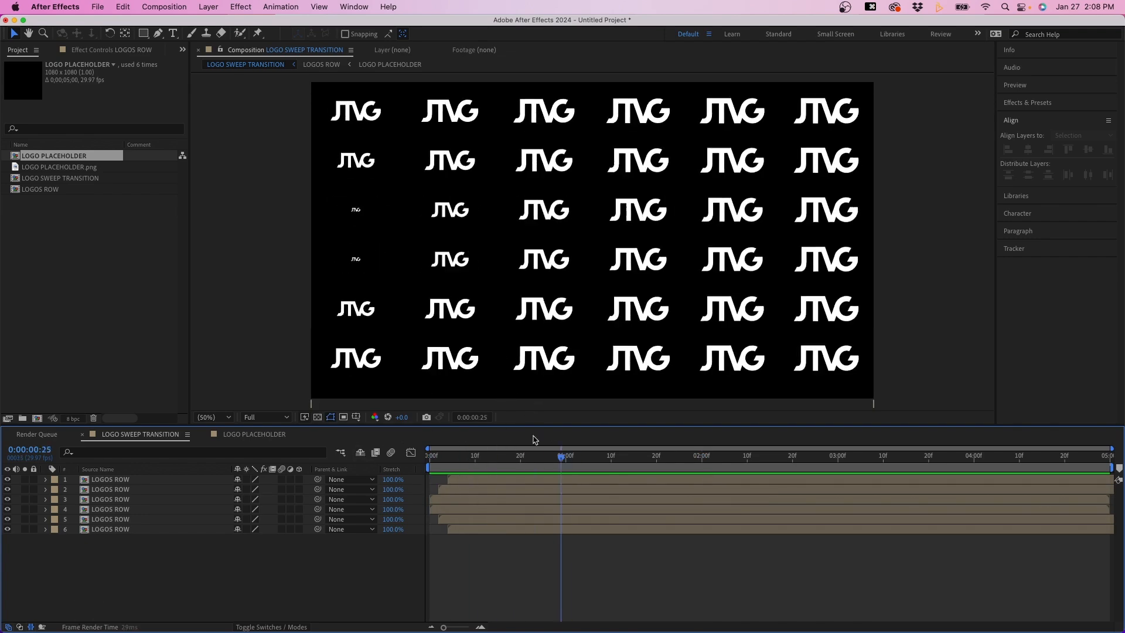